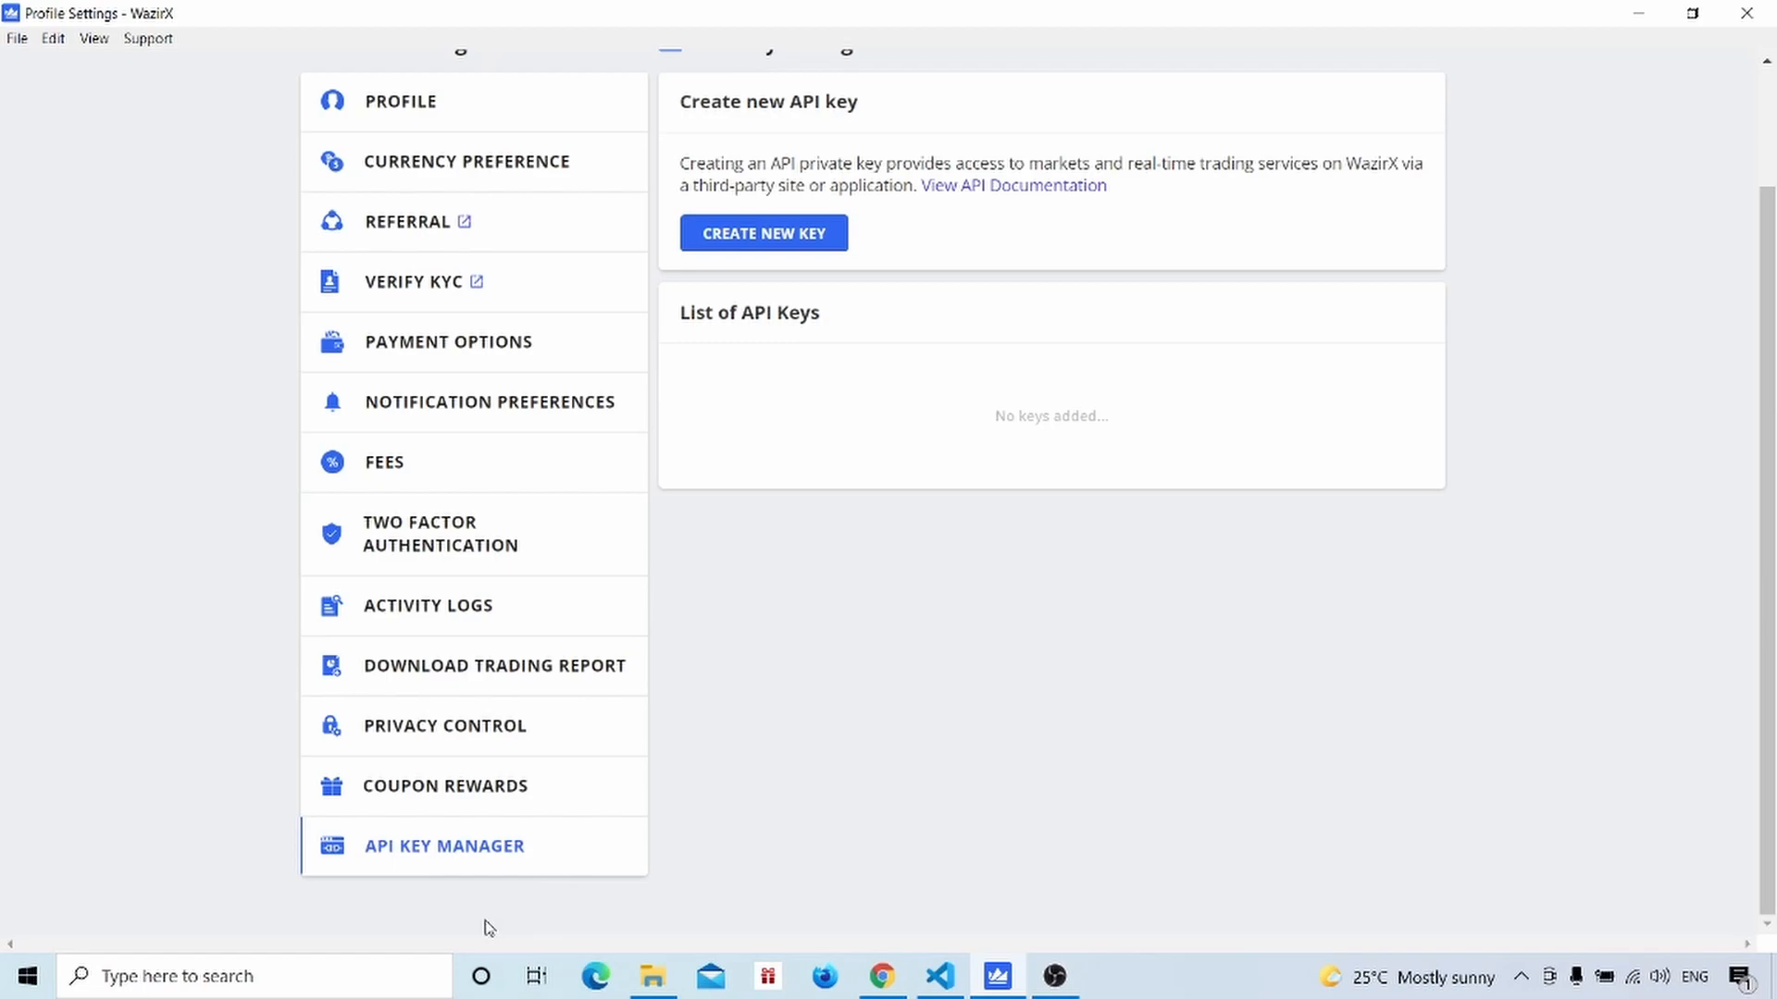
mouse_move(369, 852)
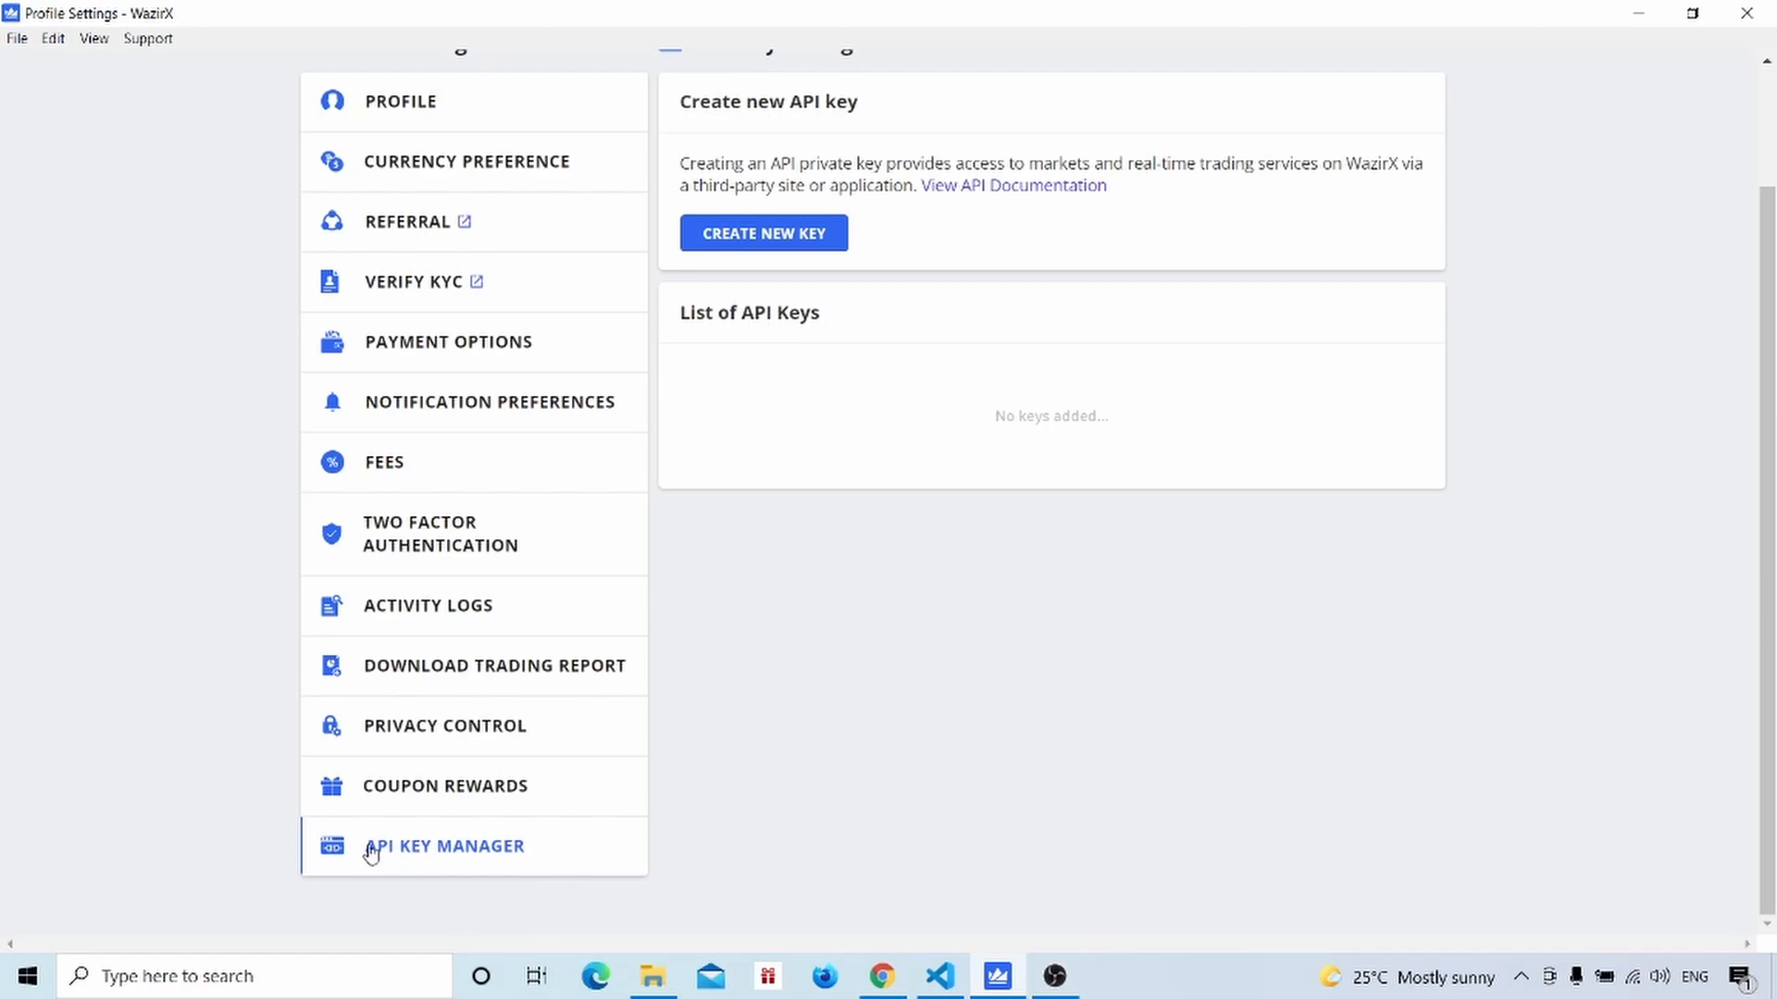
Begin a new API key named TEST and continue past the naming step
scroll("up", 3)
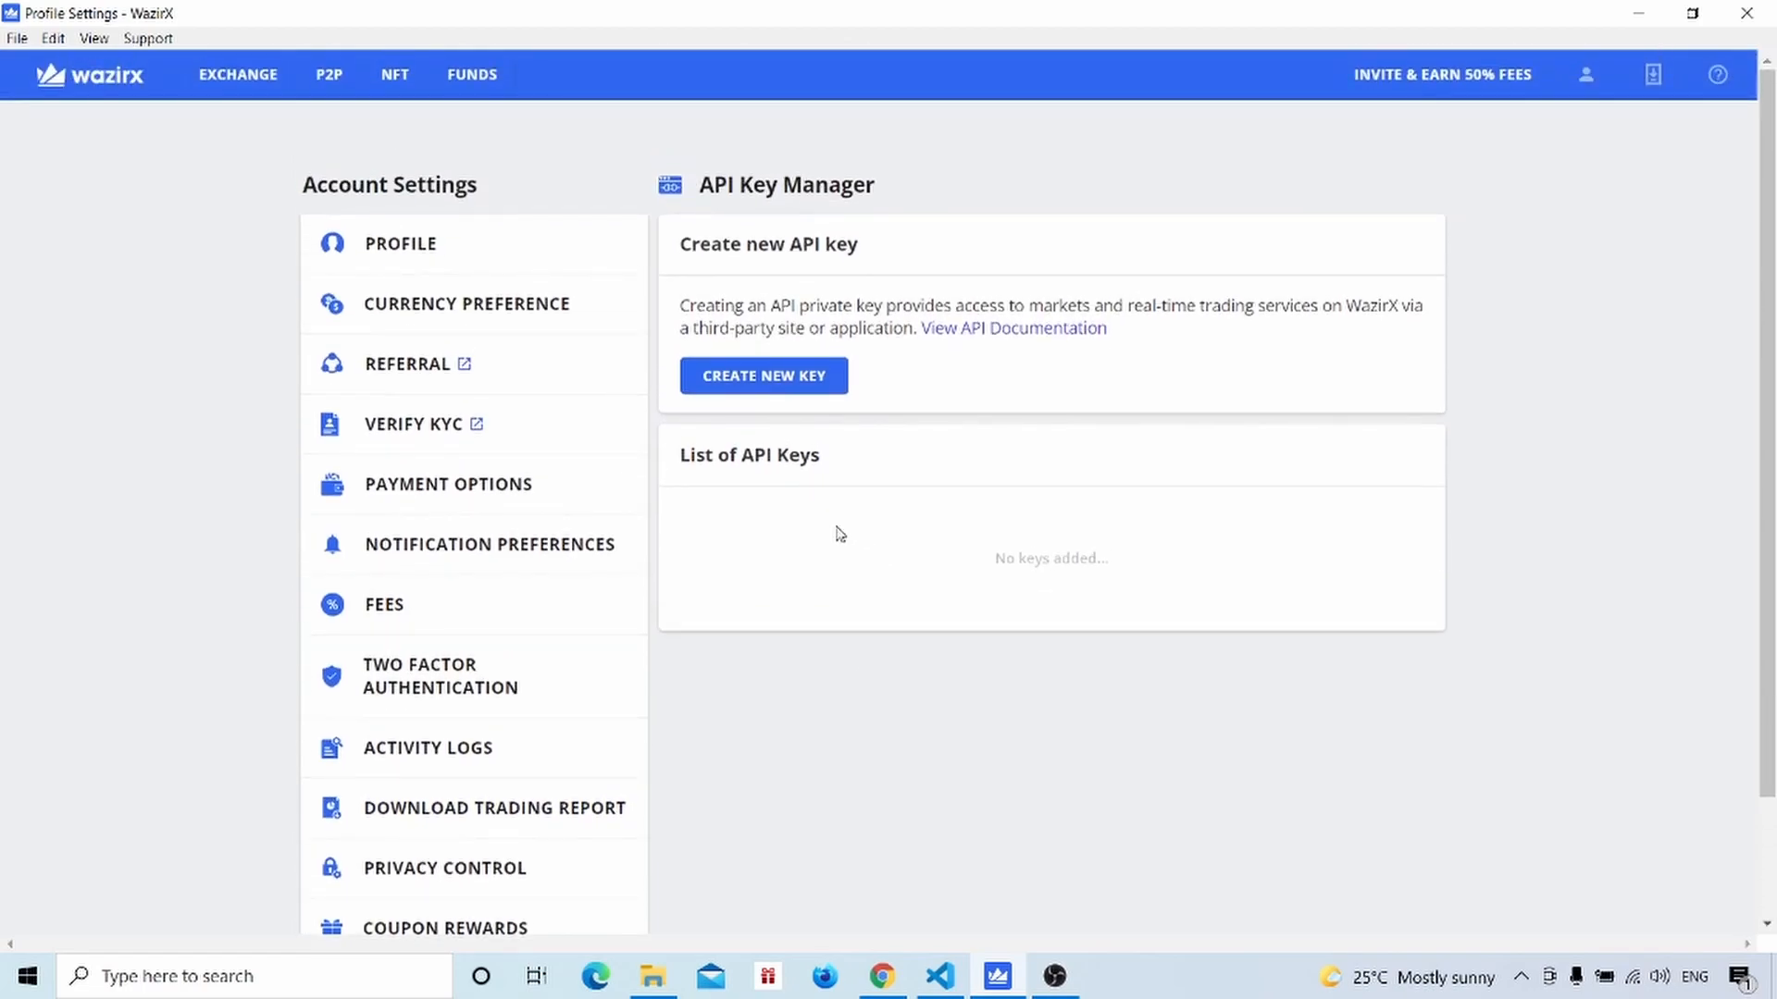
mouse_move(799, 400)
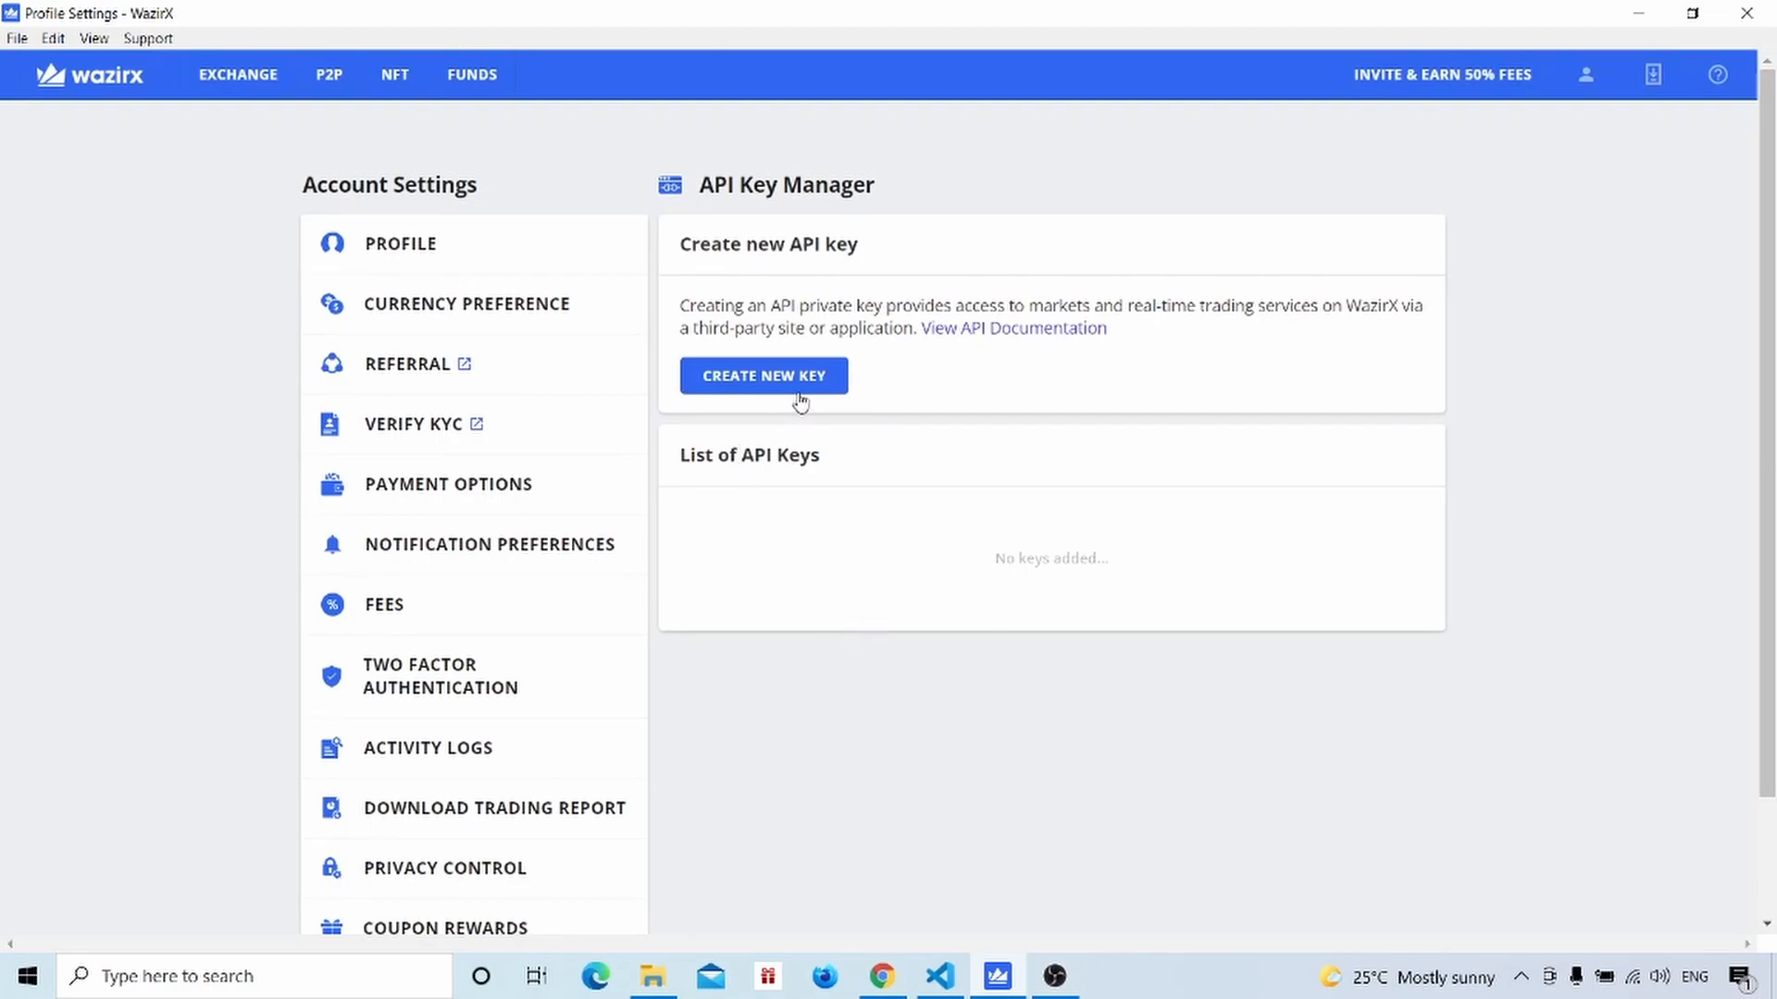
mouse_move(898, 652)
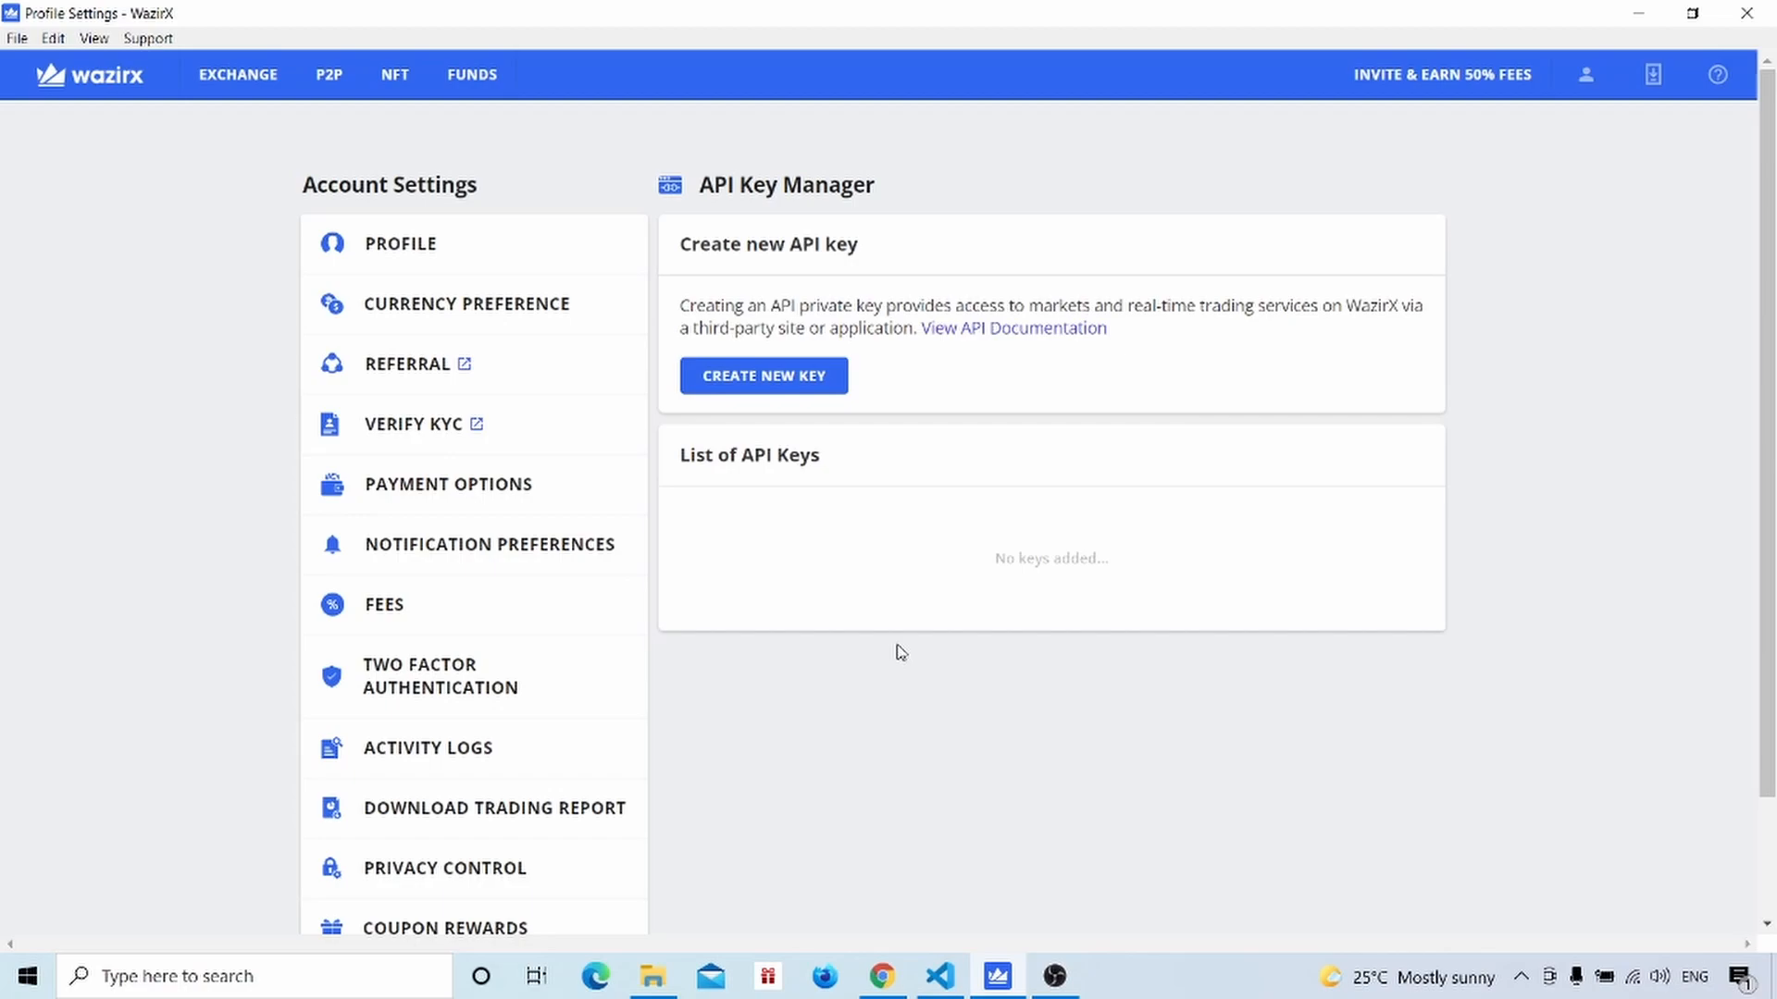
mouse_move(780, 406)
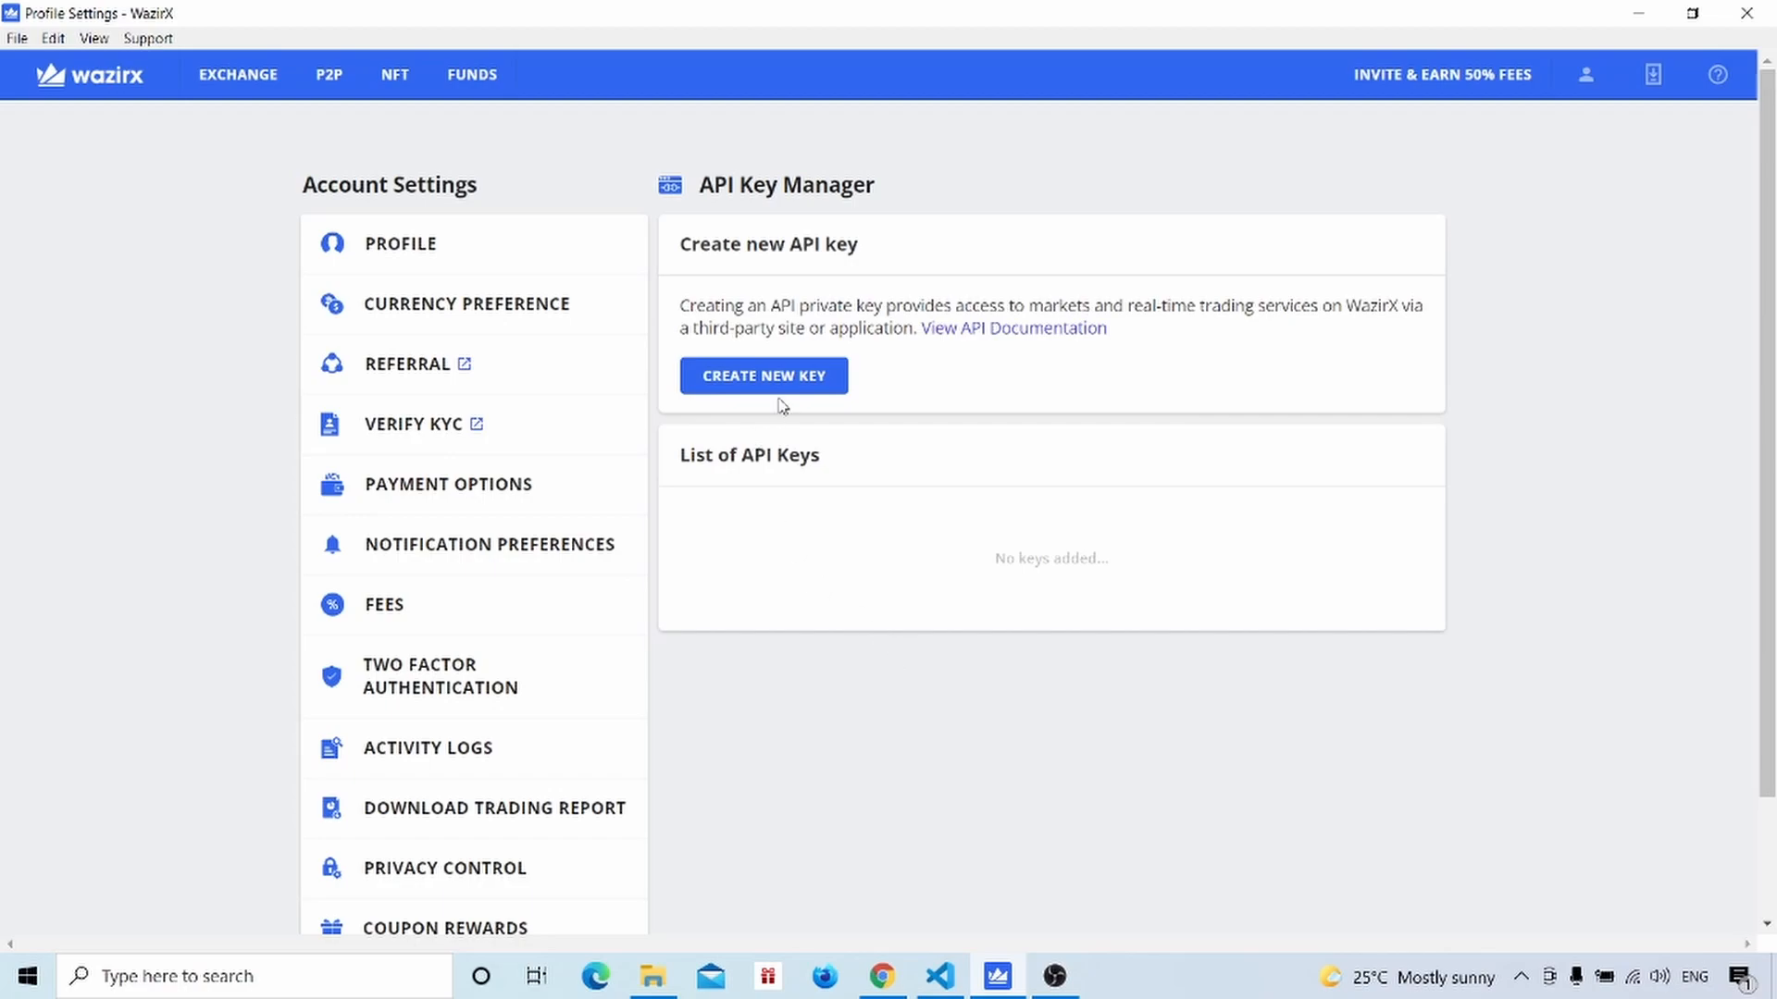
left_click(763, 375)
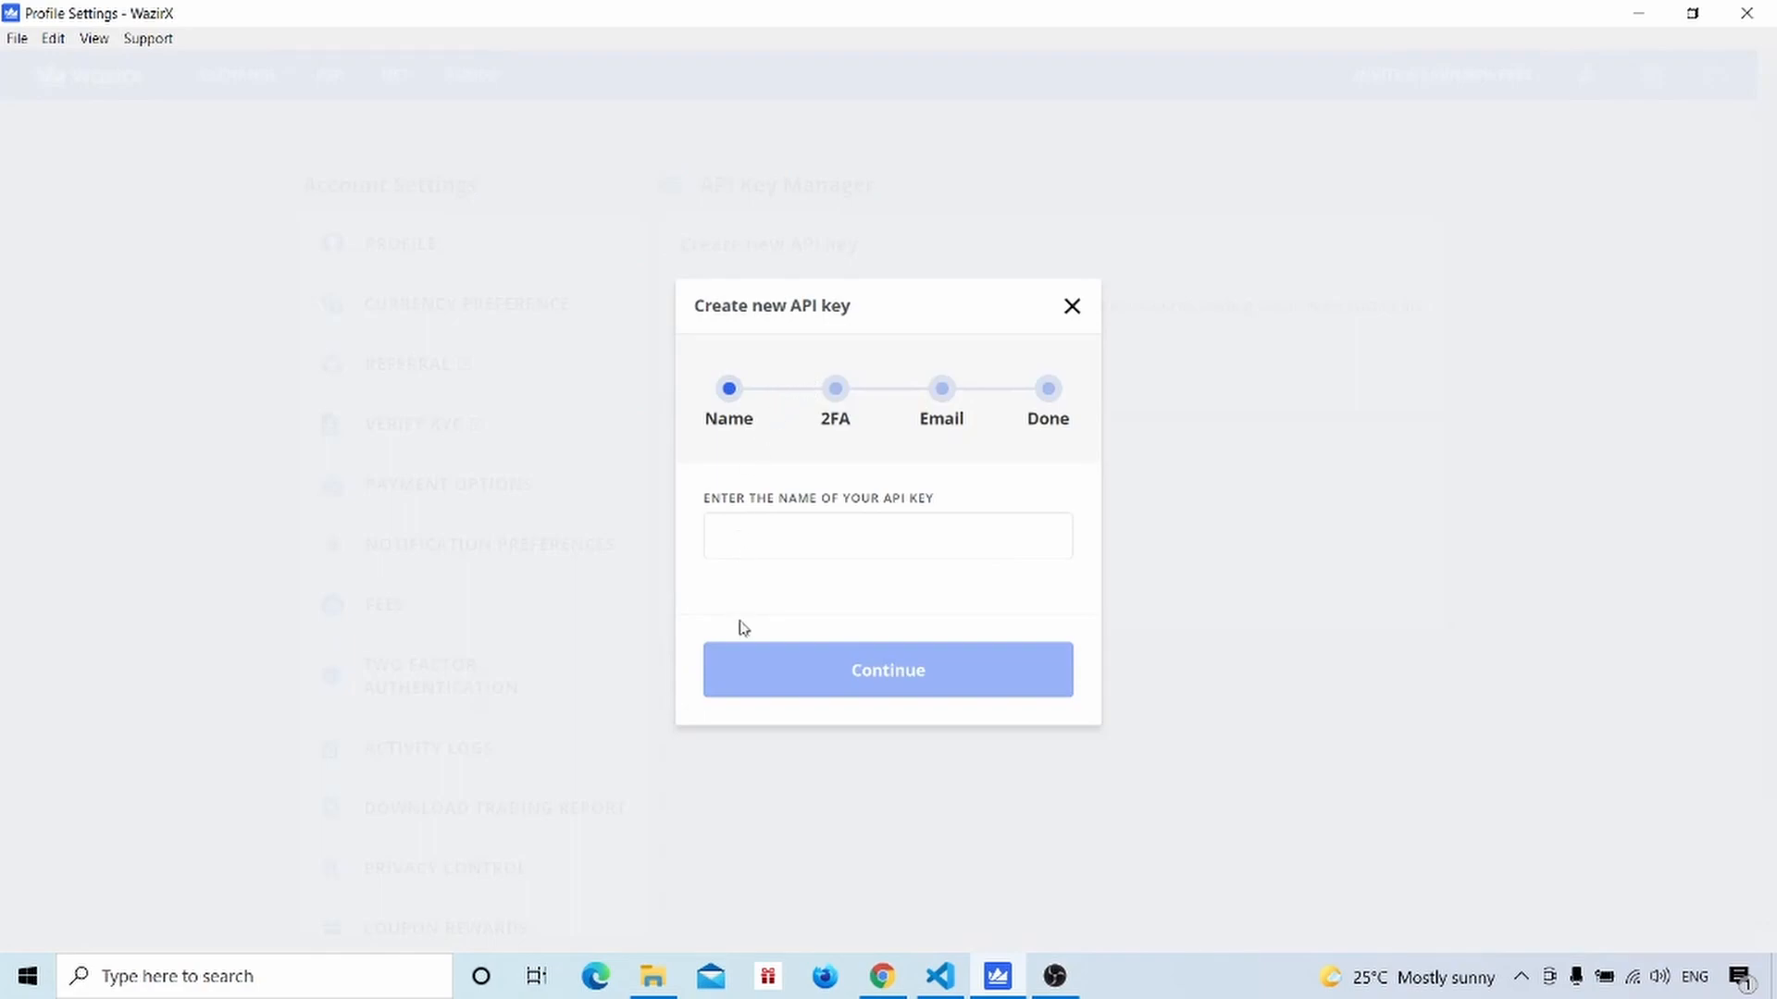
left_click(888, 534)
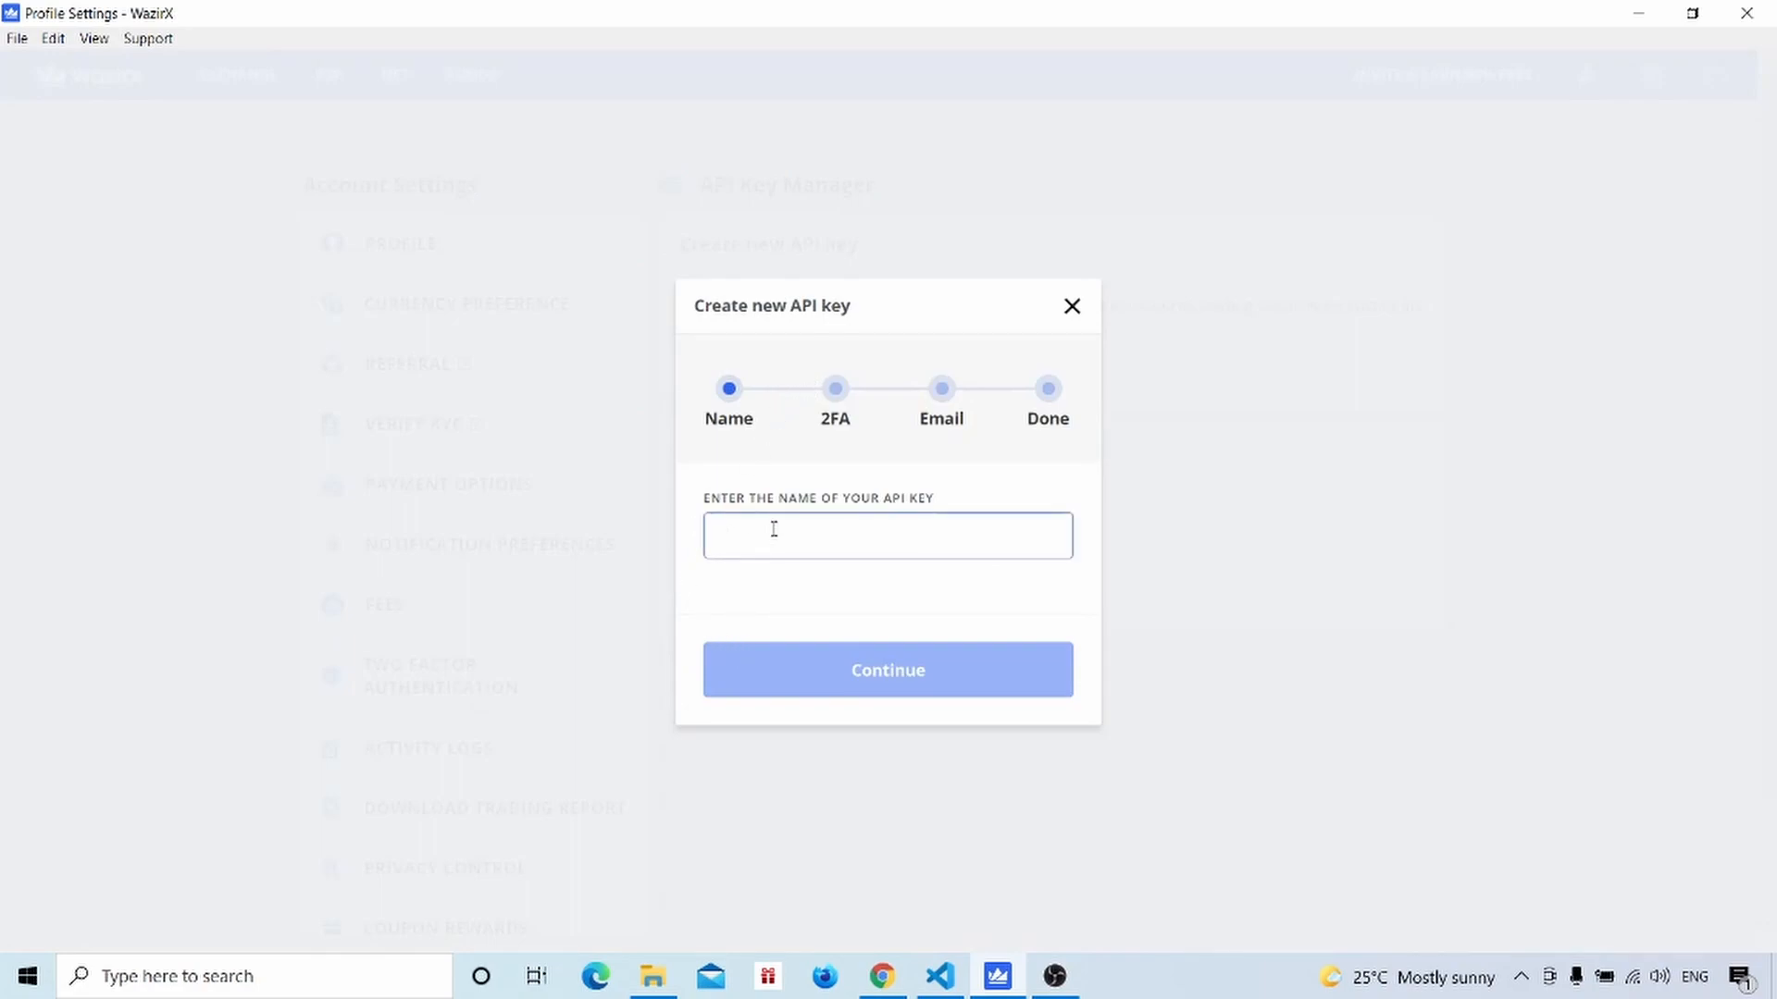
type("TEST")
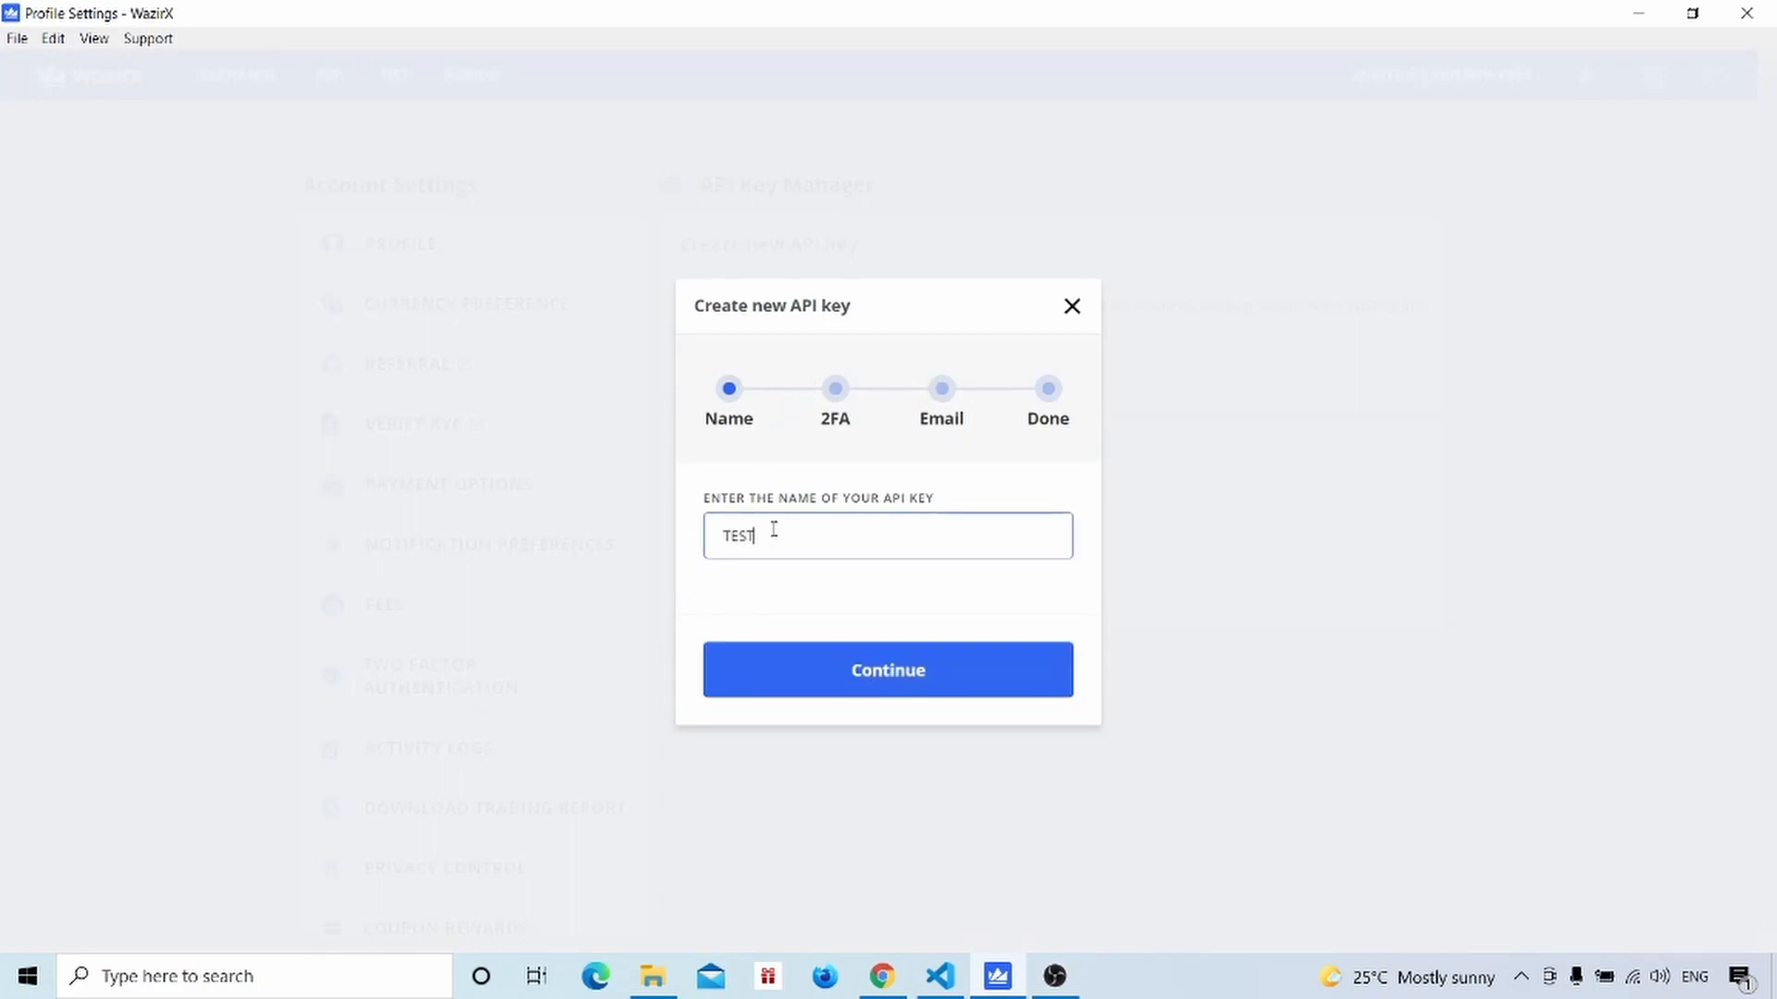
left_click(887, 670)
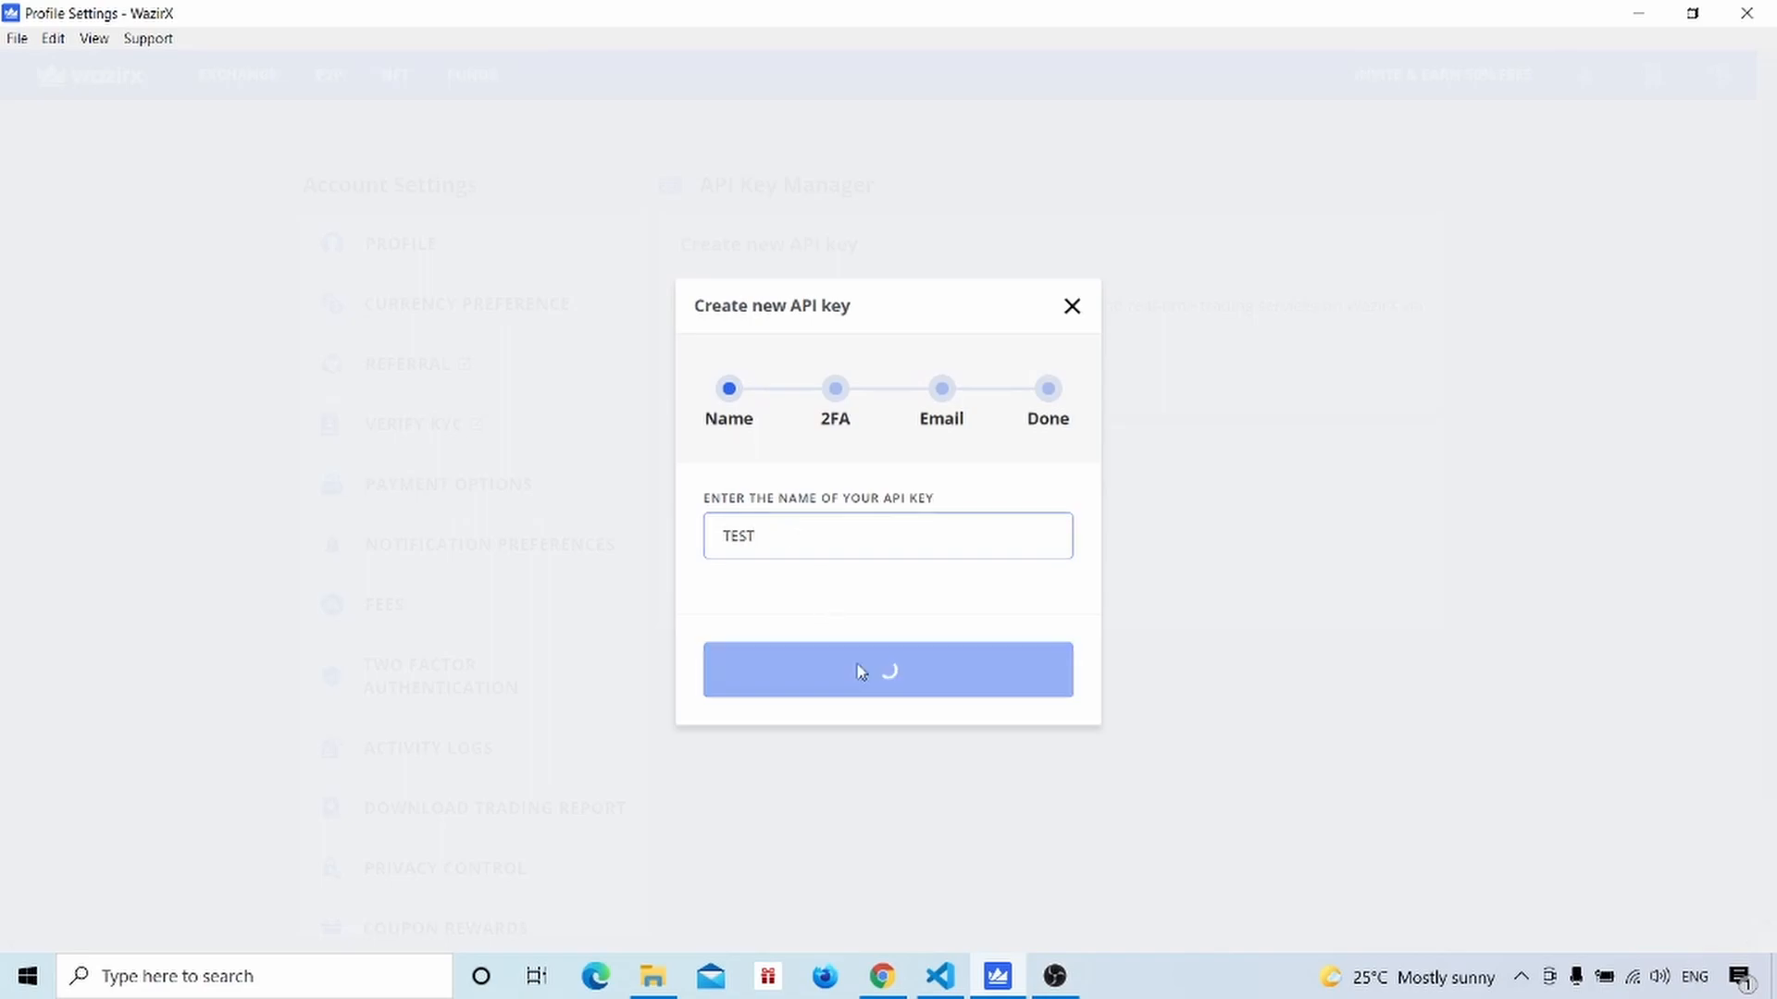
left_click(888, 670)
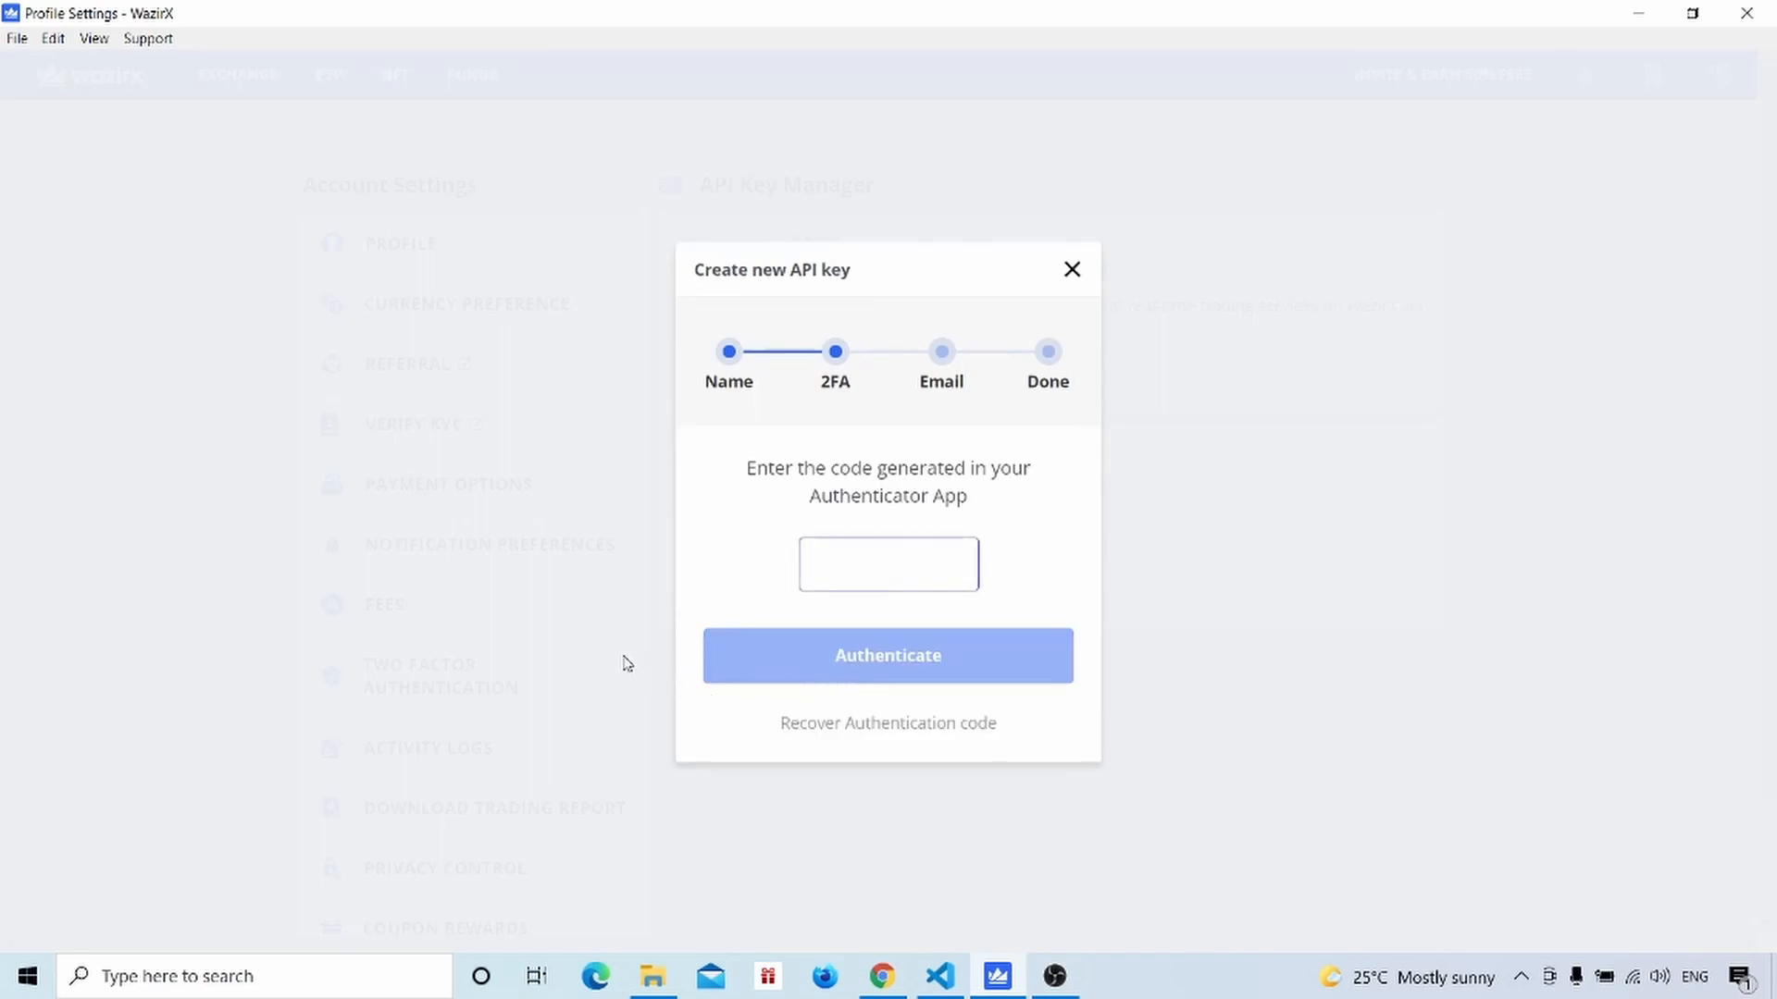
mouse_move(838, 488)
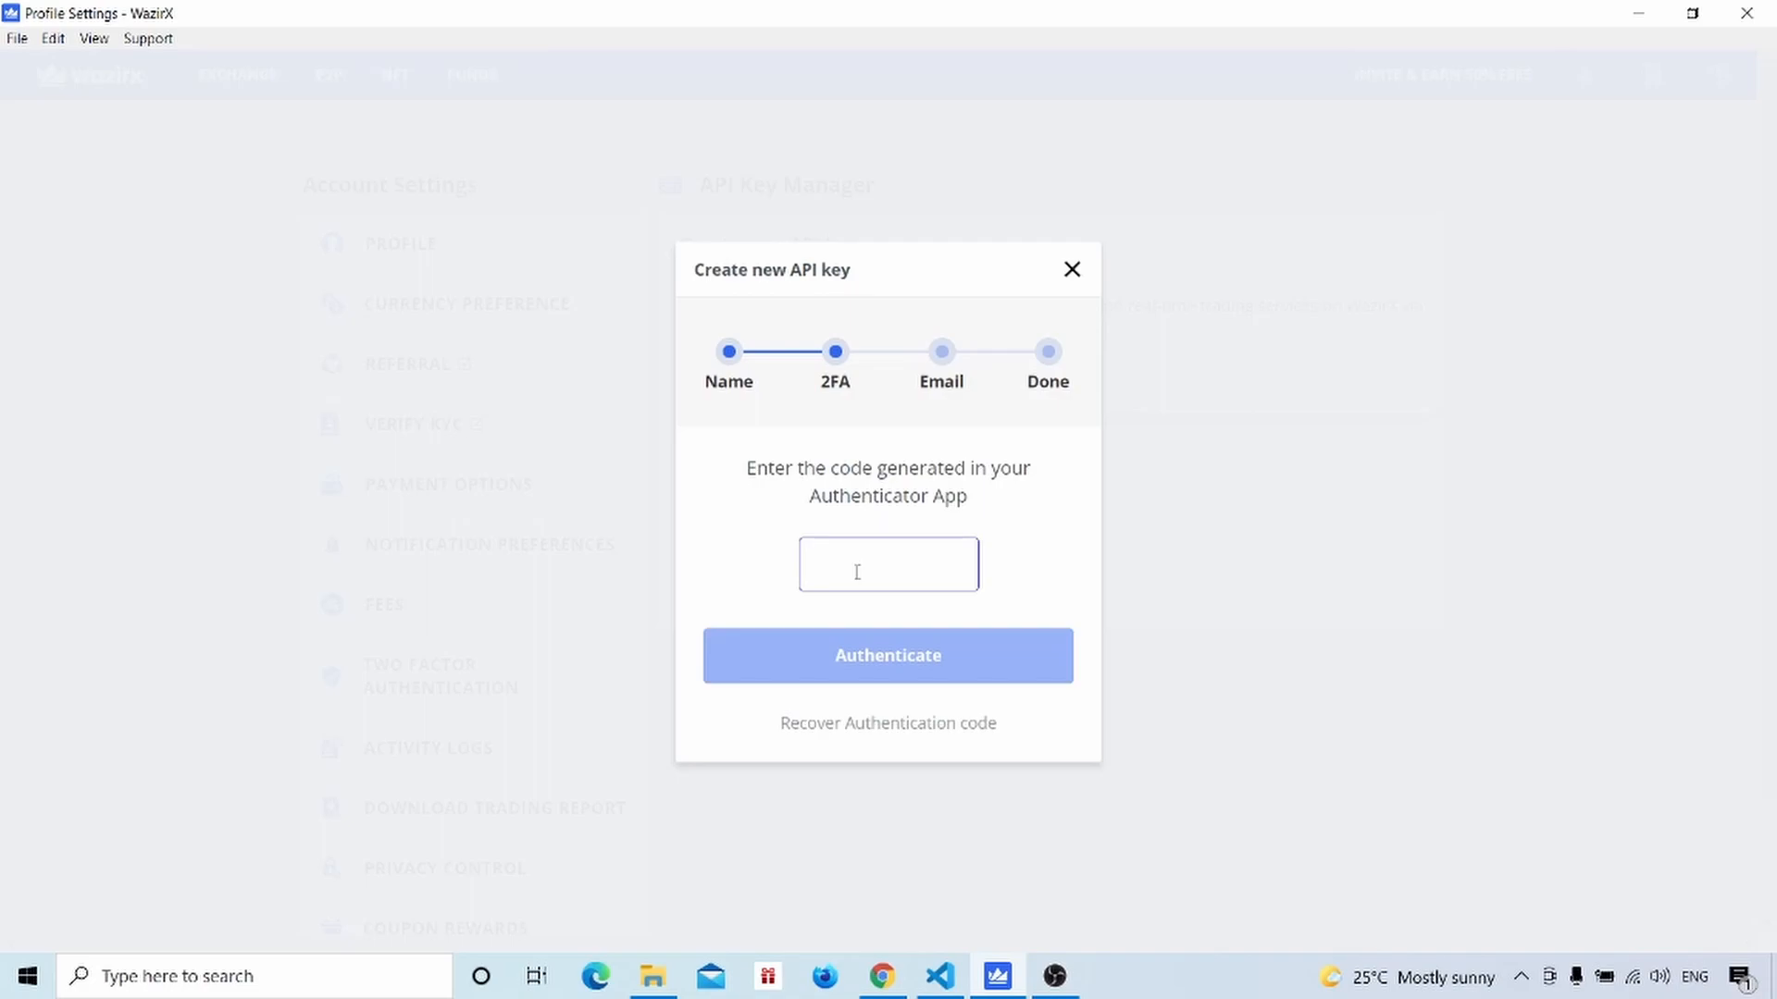
Enter the authenticator code and emailed OTP to verify the key creation
left_click(887, 655)
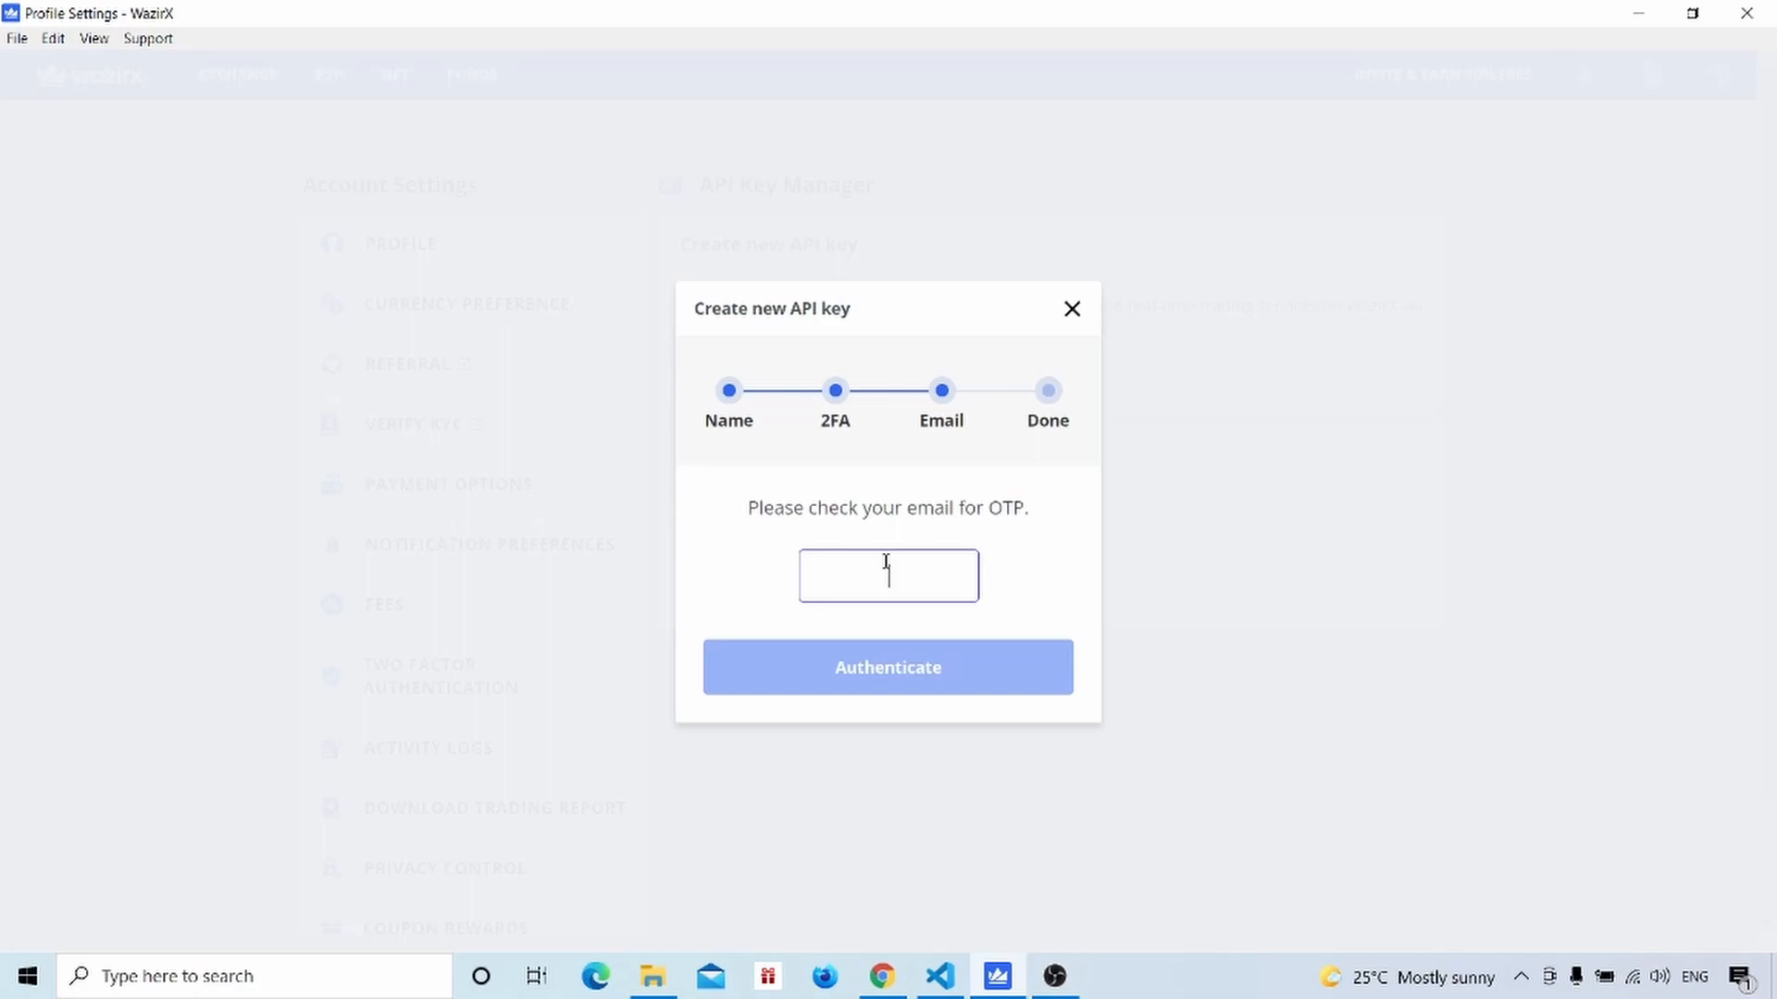
left_click(887, 667)
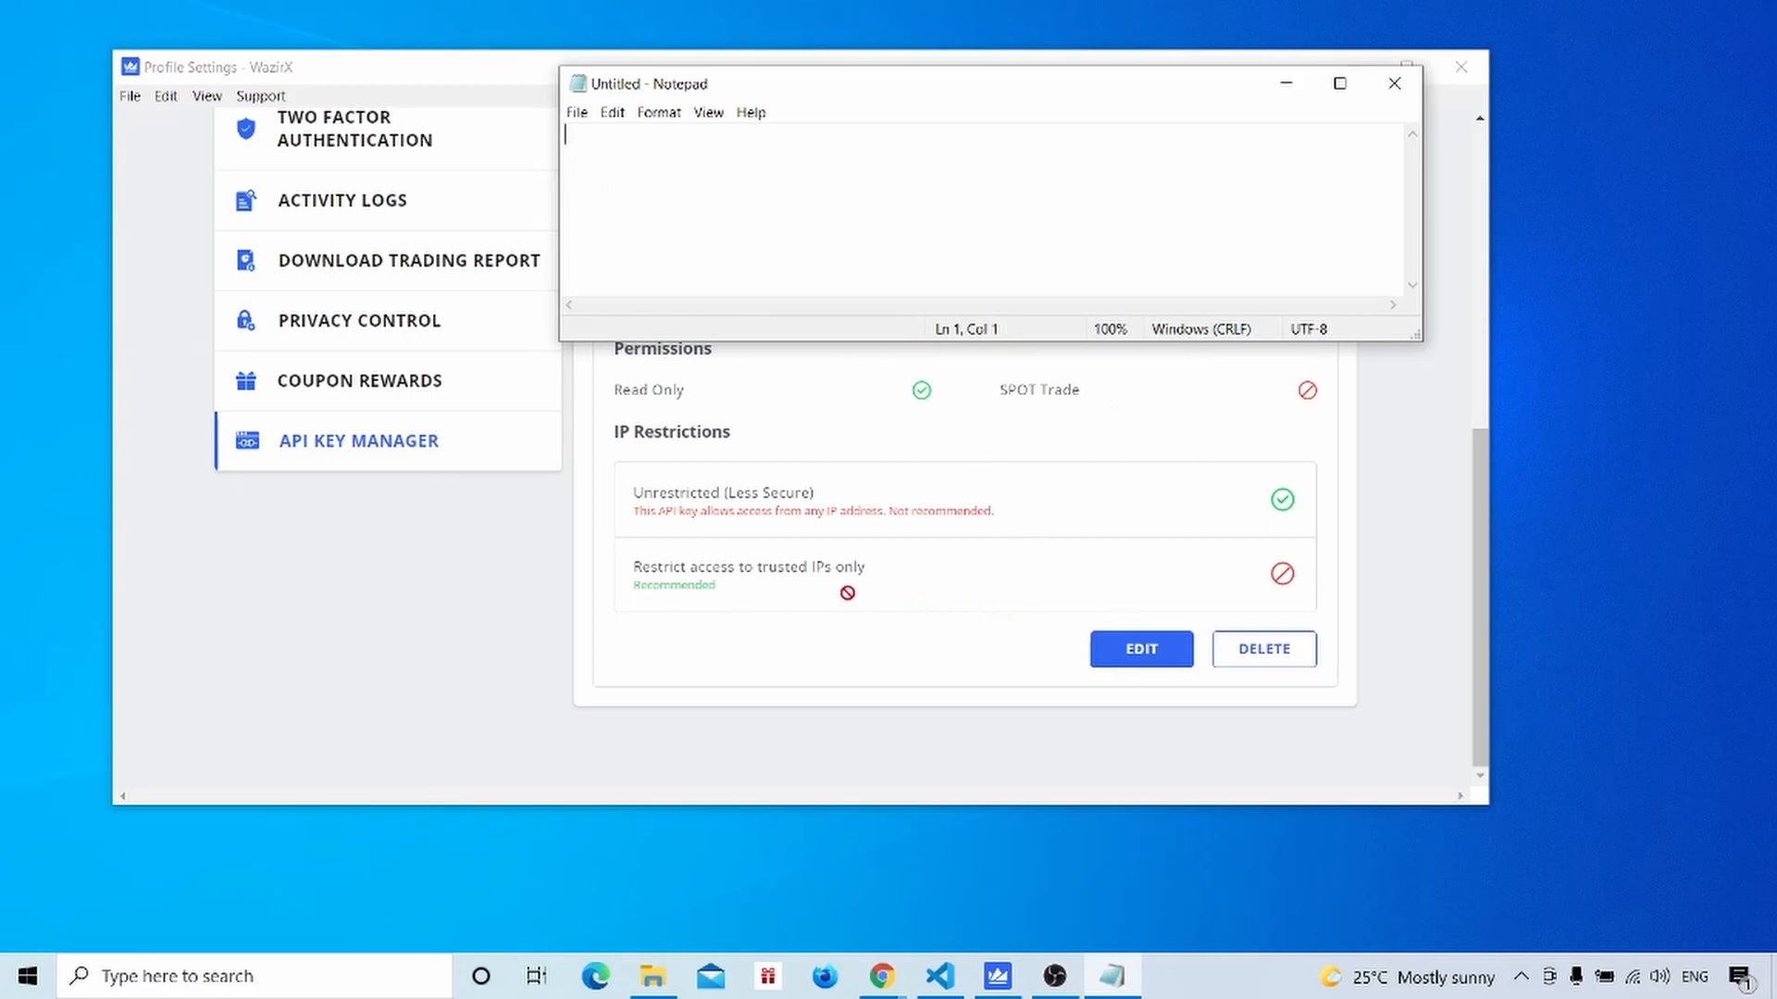
mouse_move(935, 519)
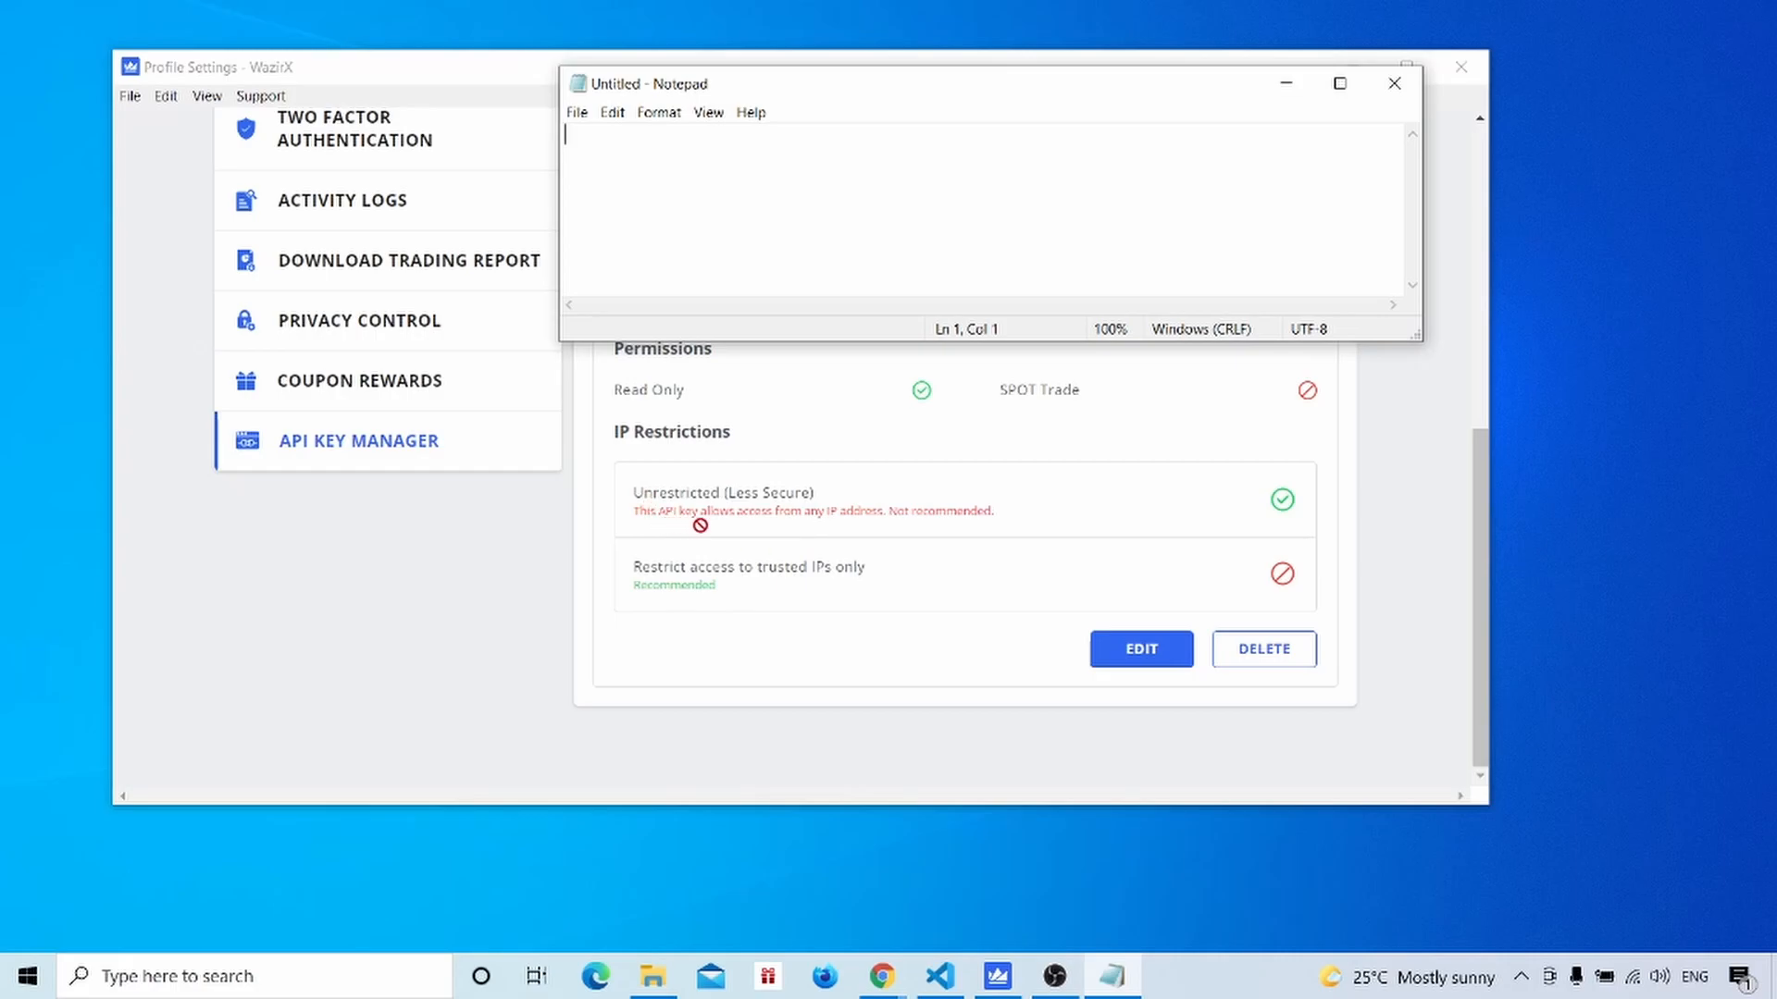
mouse_move(882, 539)
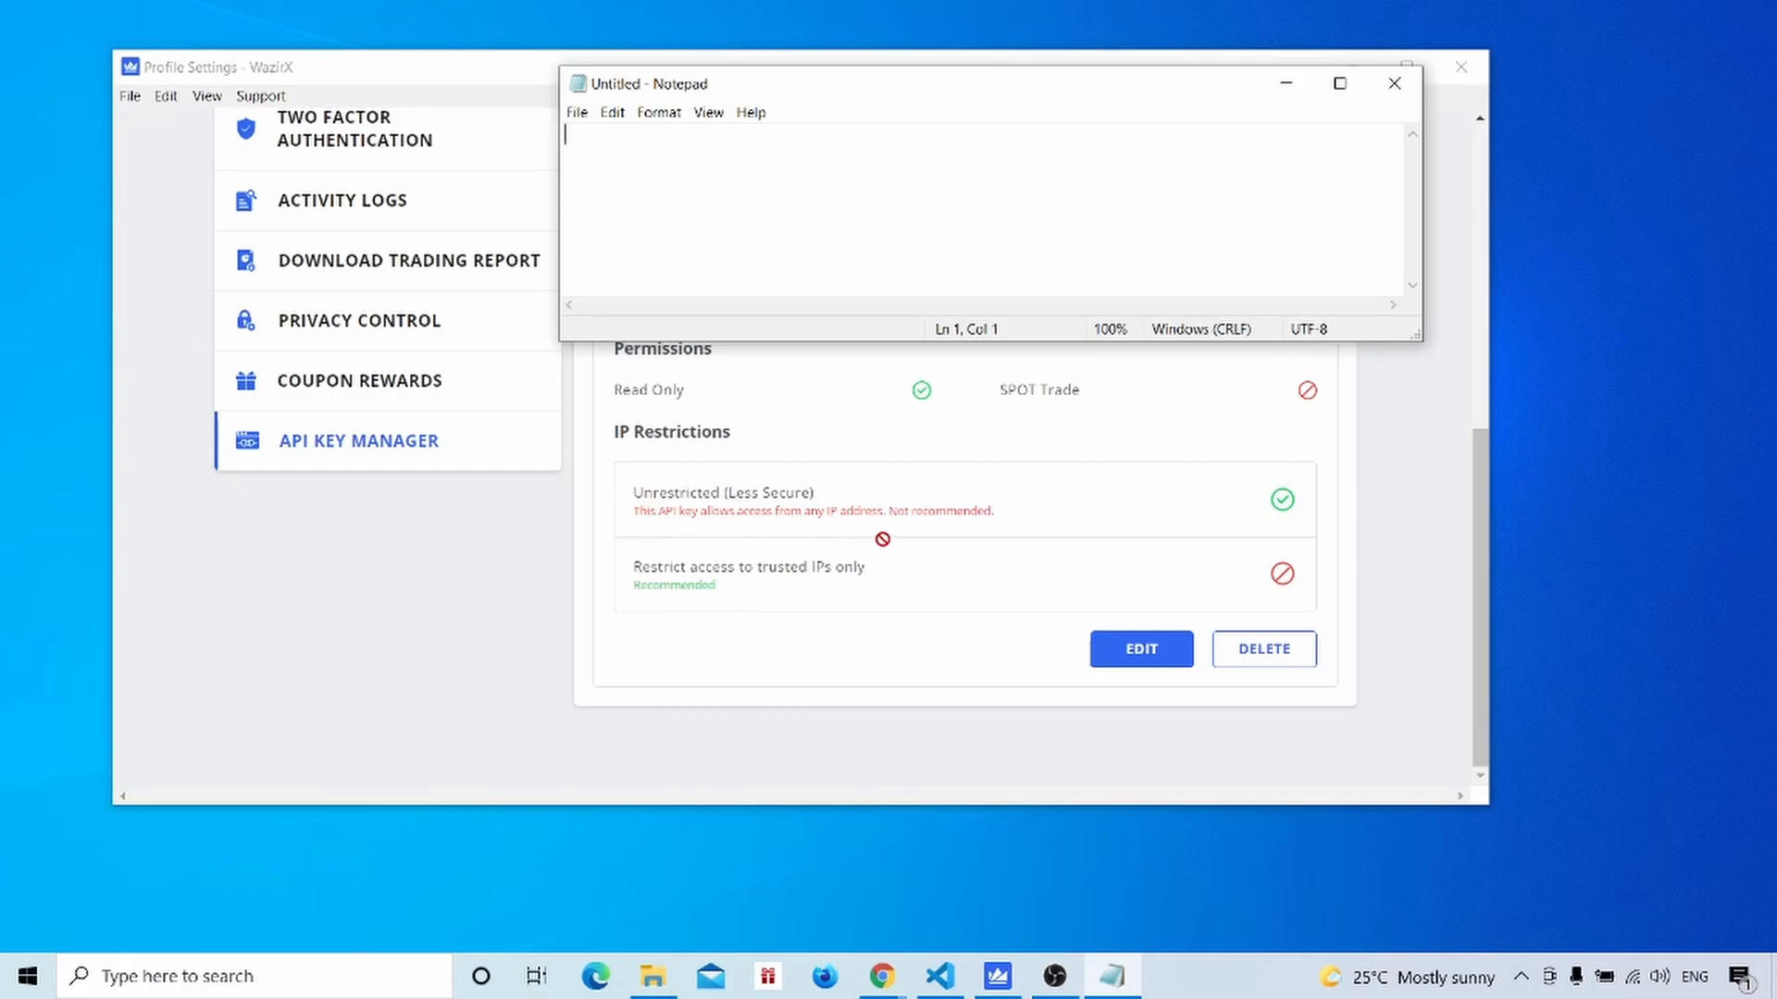
mouse_move(844, 592)
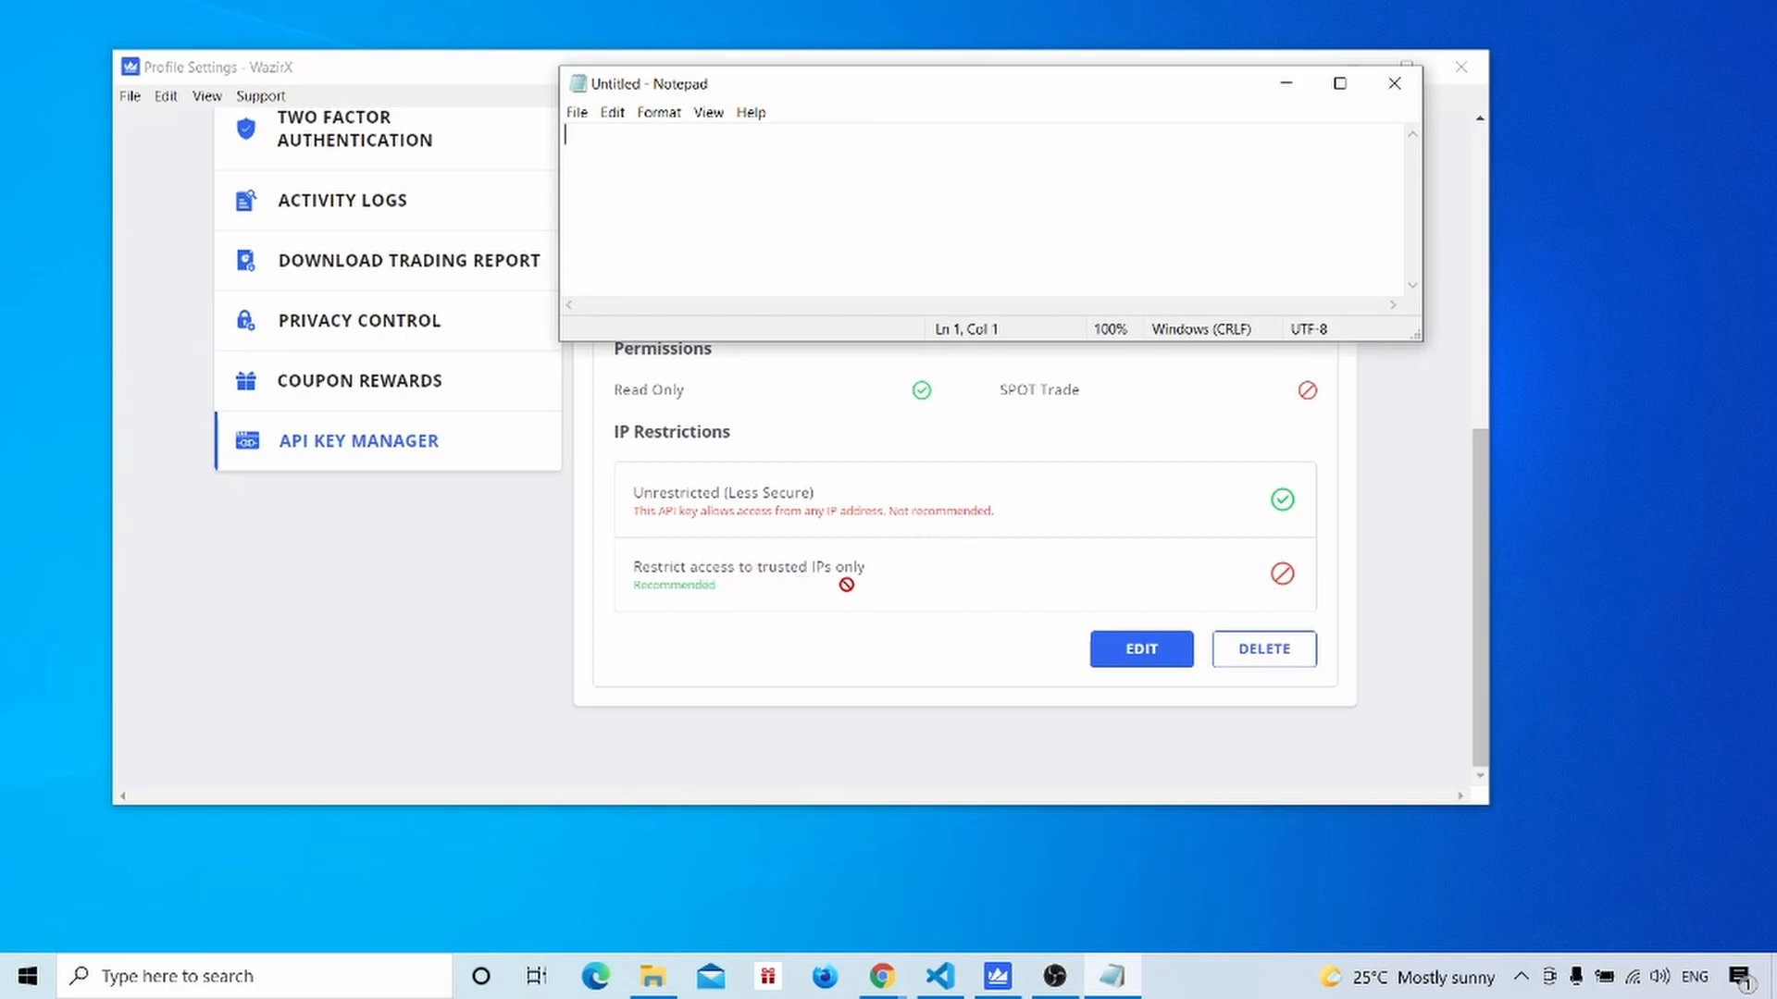
mouse_move(852, 683)
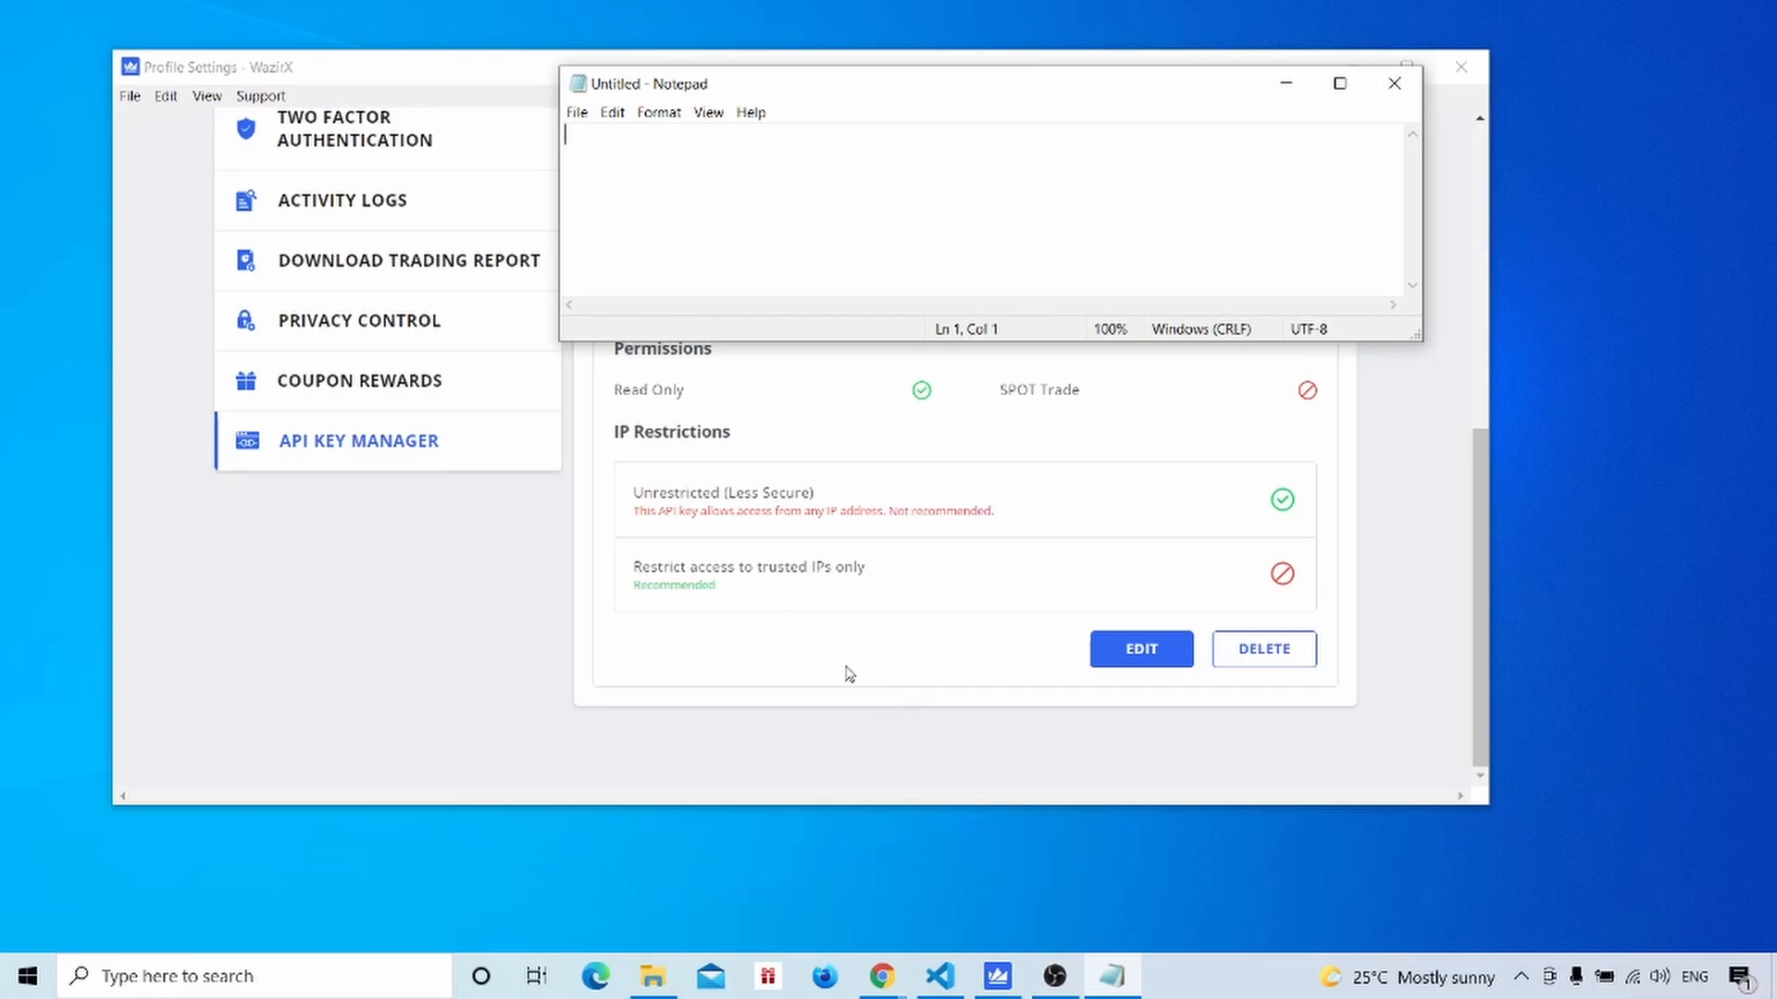
mouse_move(756, 567)
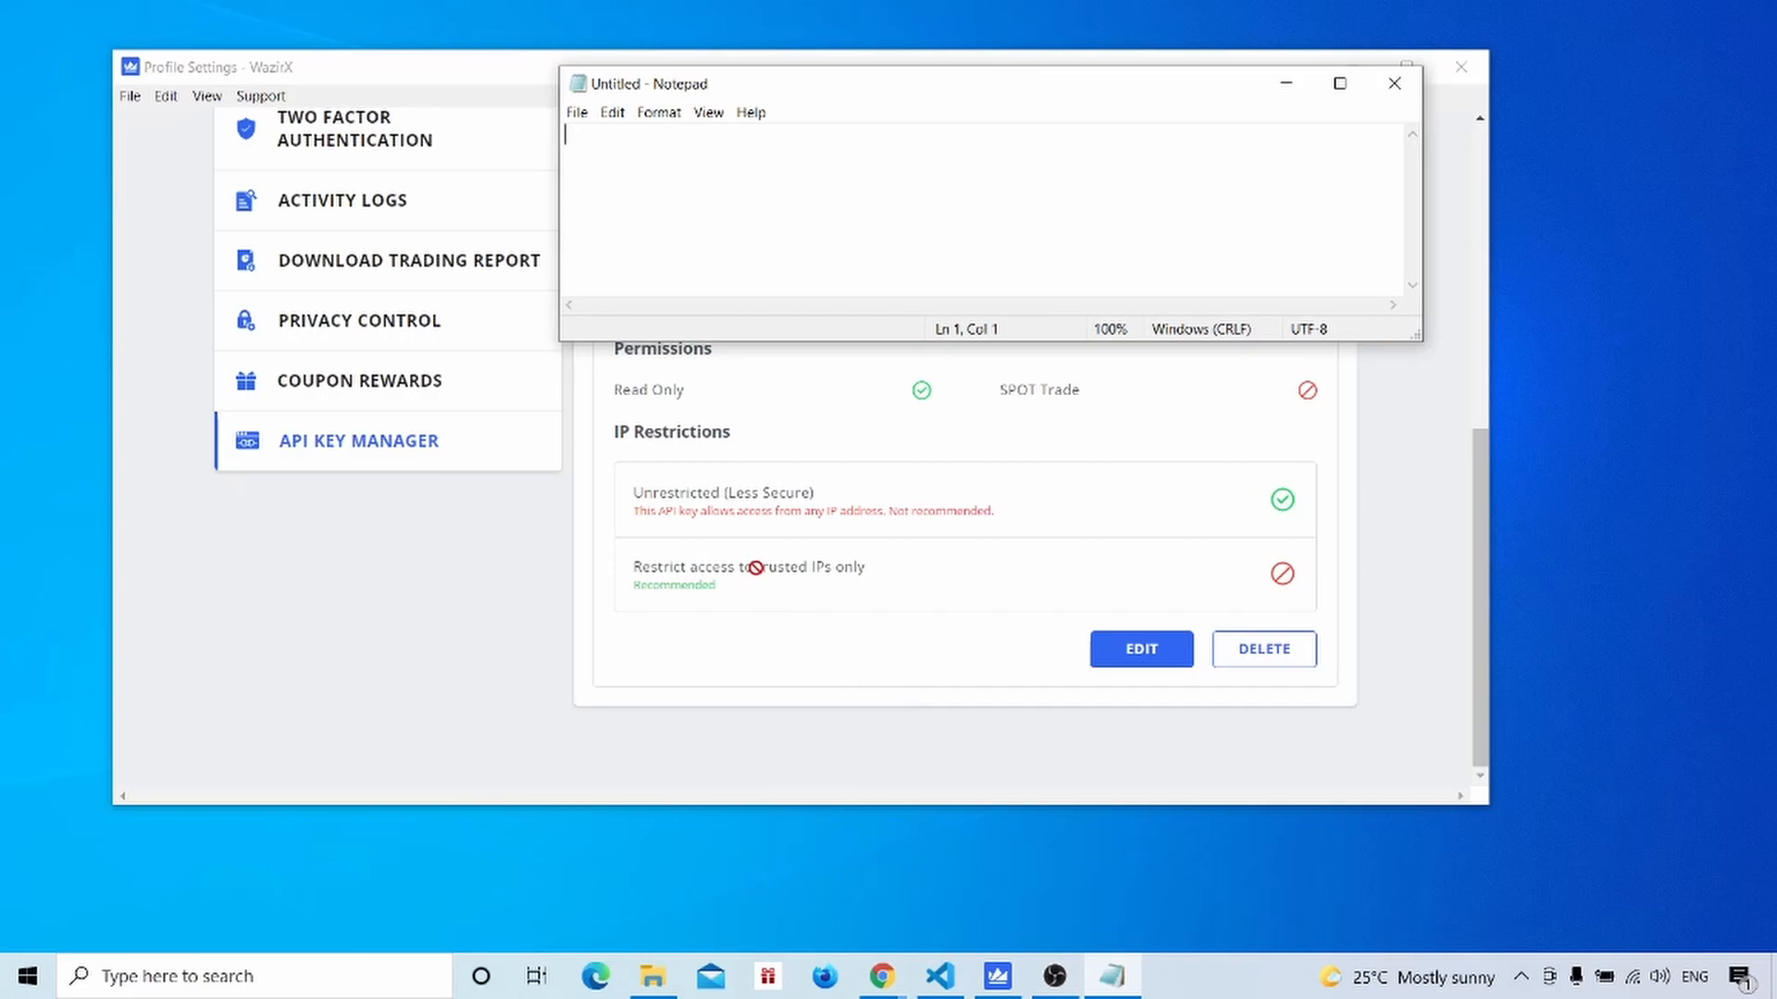
mouse_move(855, 674)
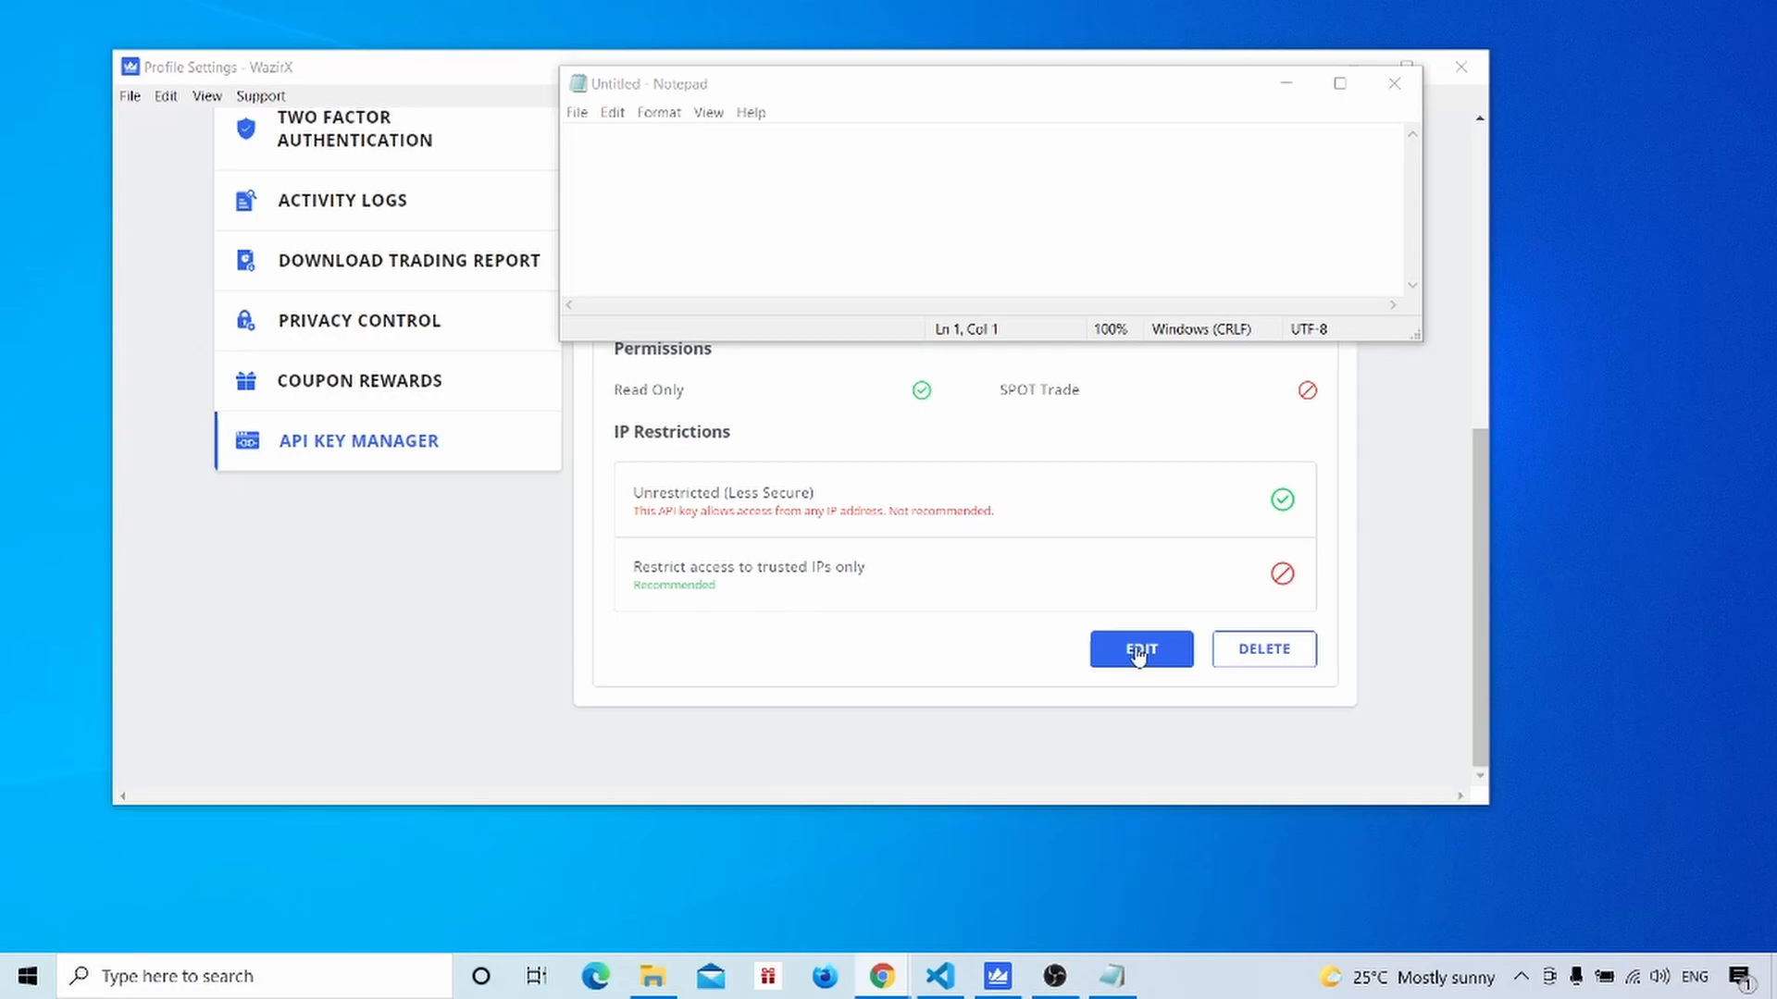
left_click(1140, 650)
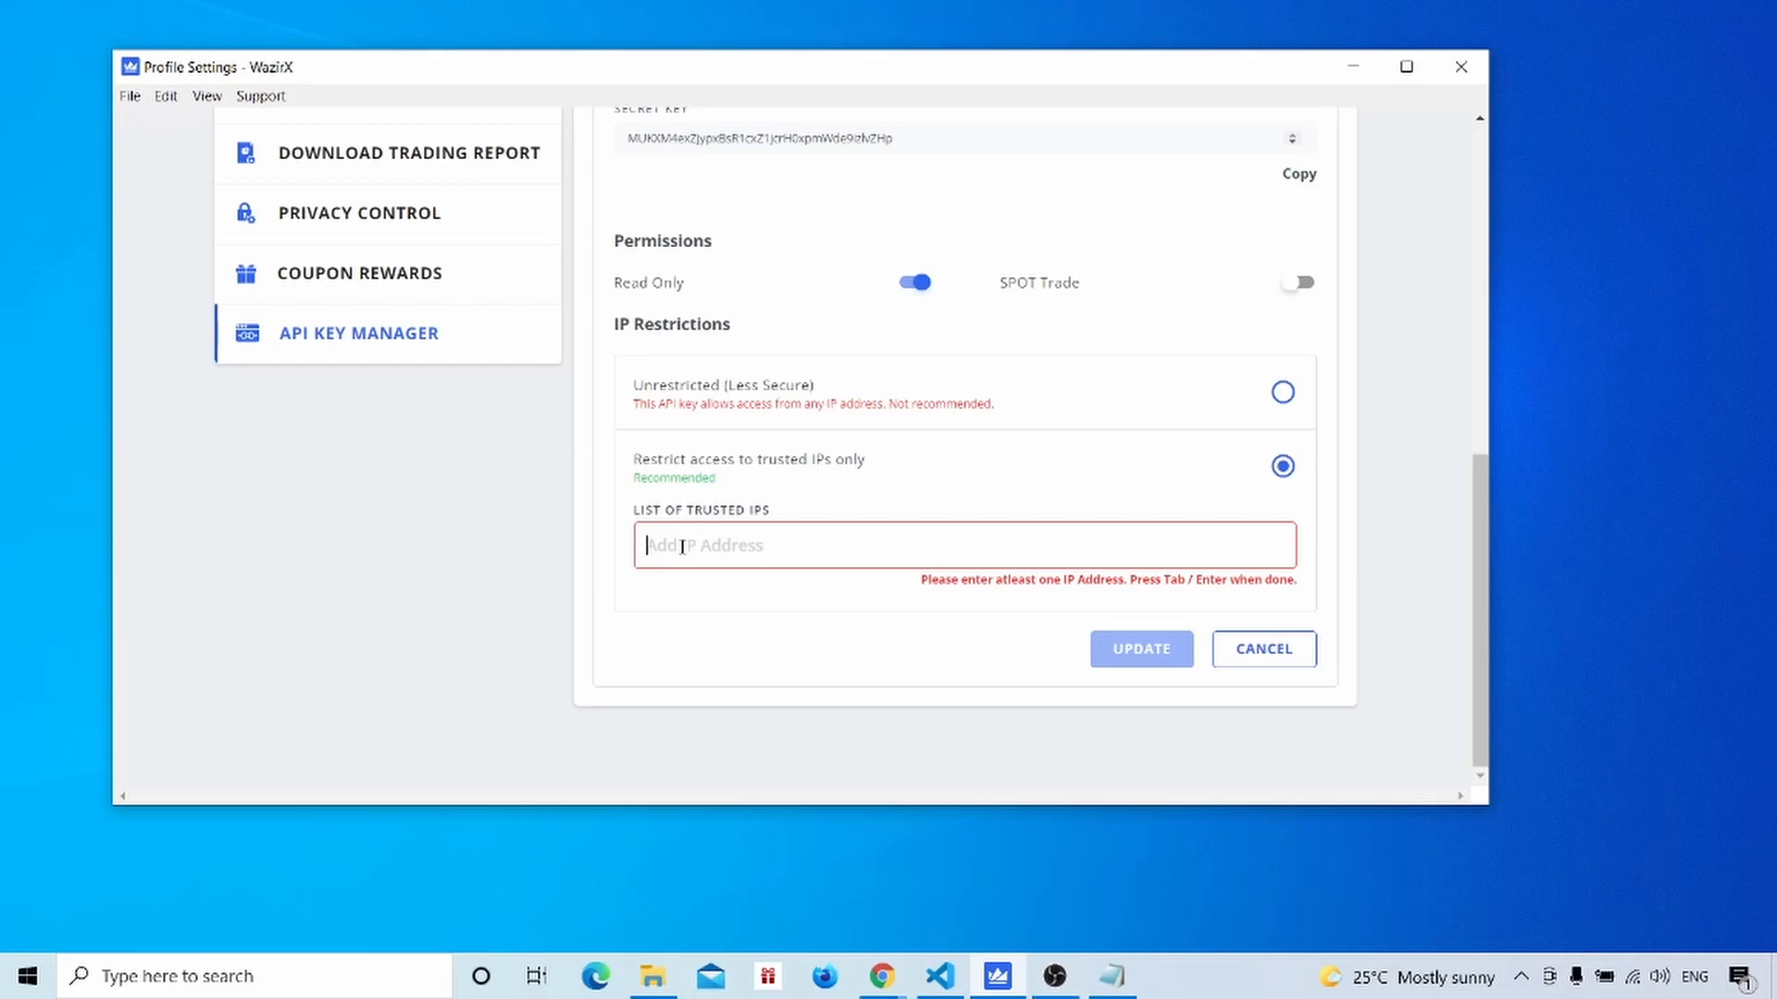
type("117.208.25.19 ×")
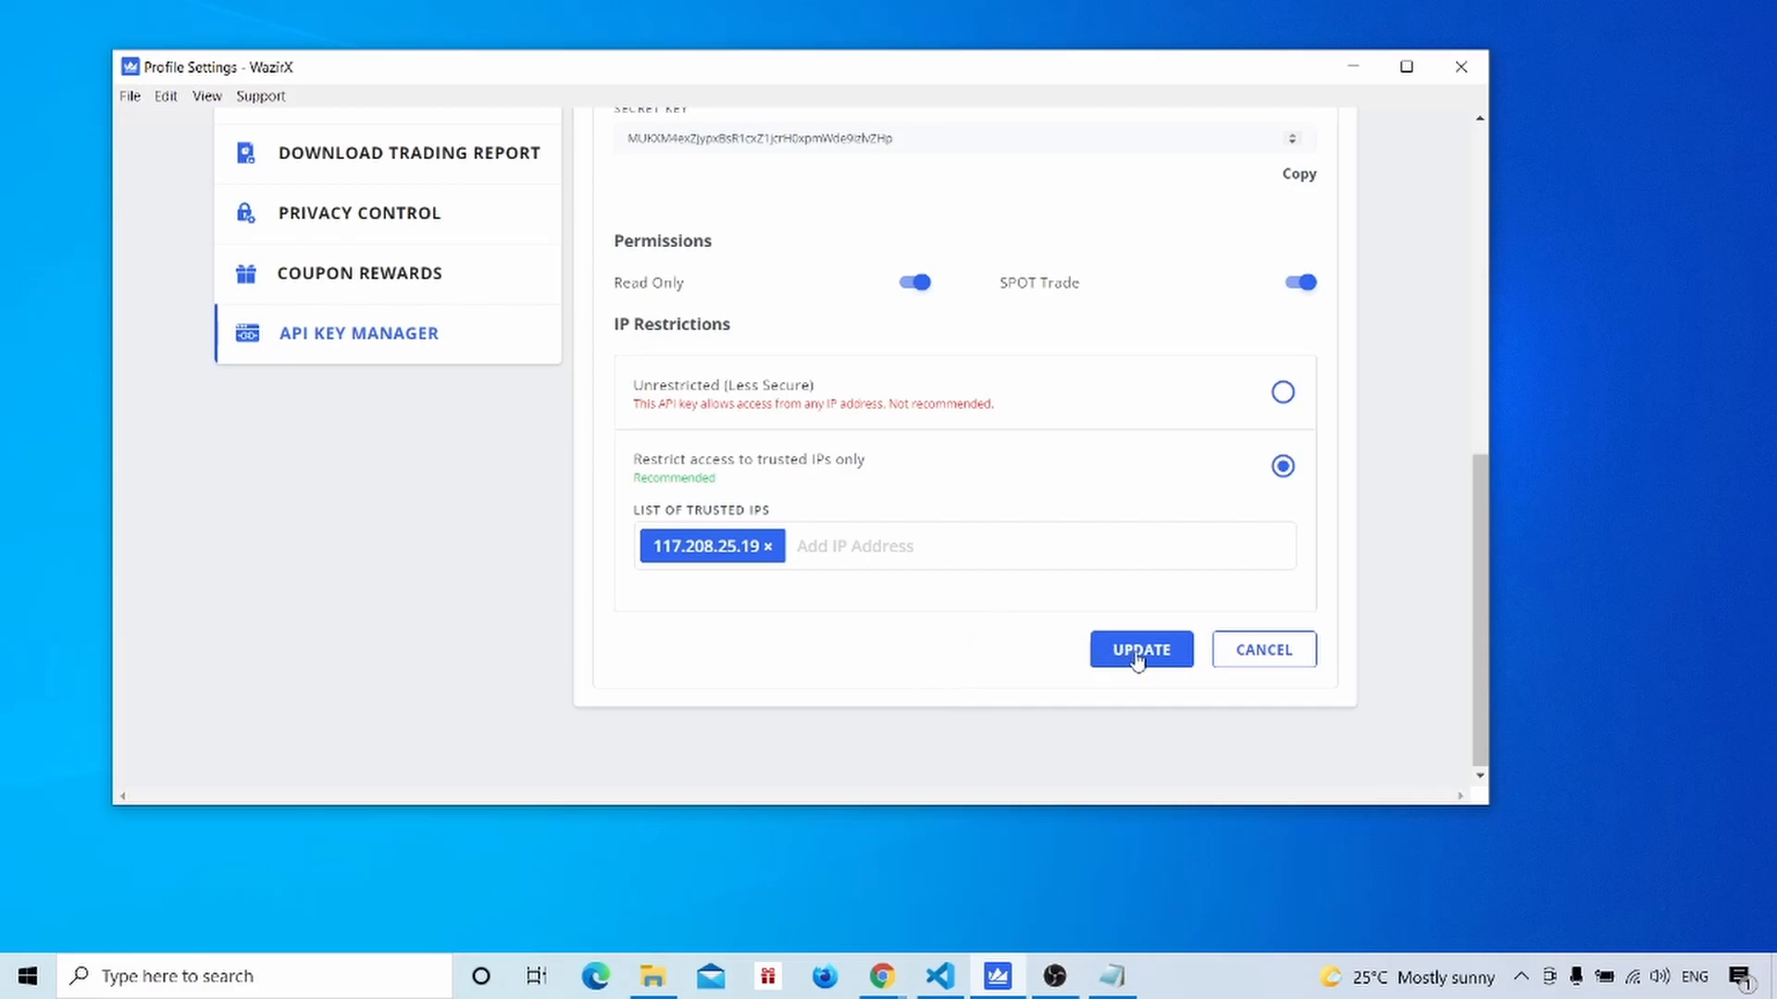
Submit the key update, reaching 2FA verification, then close the WazirX window
left_click(1140, 649)
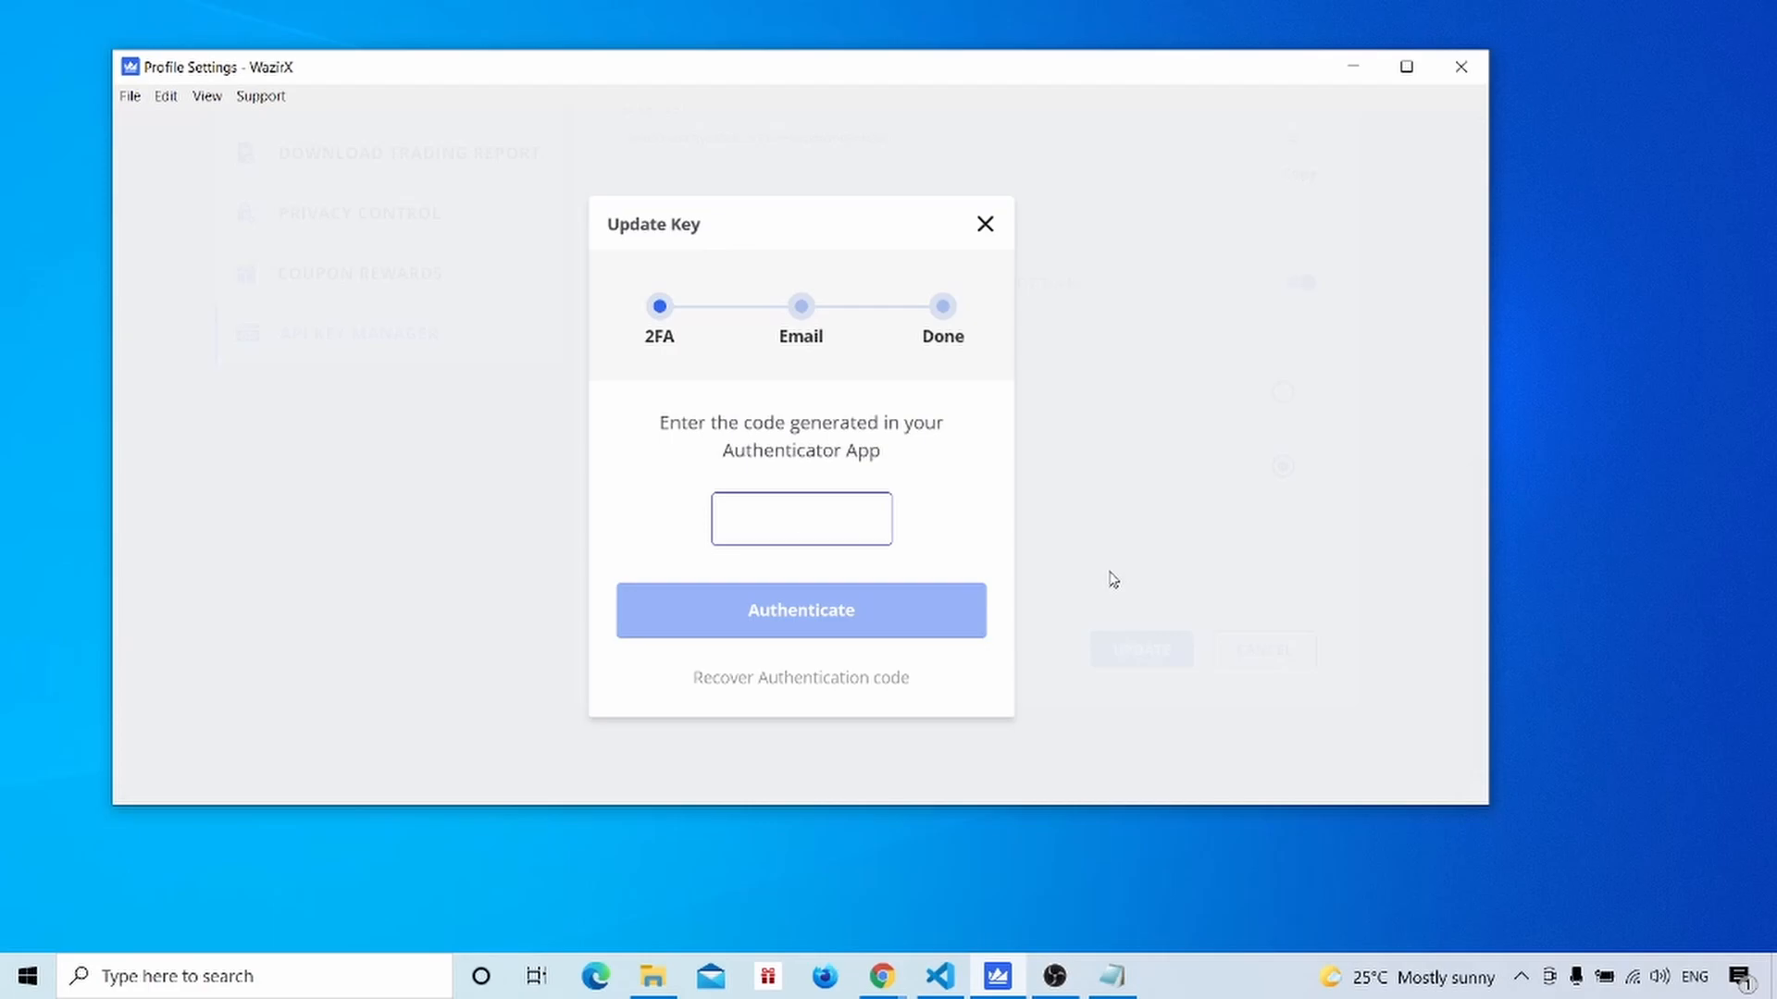
left_click(1460, 66)
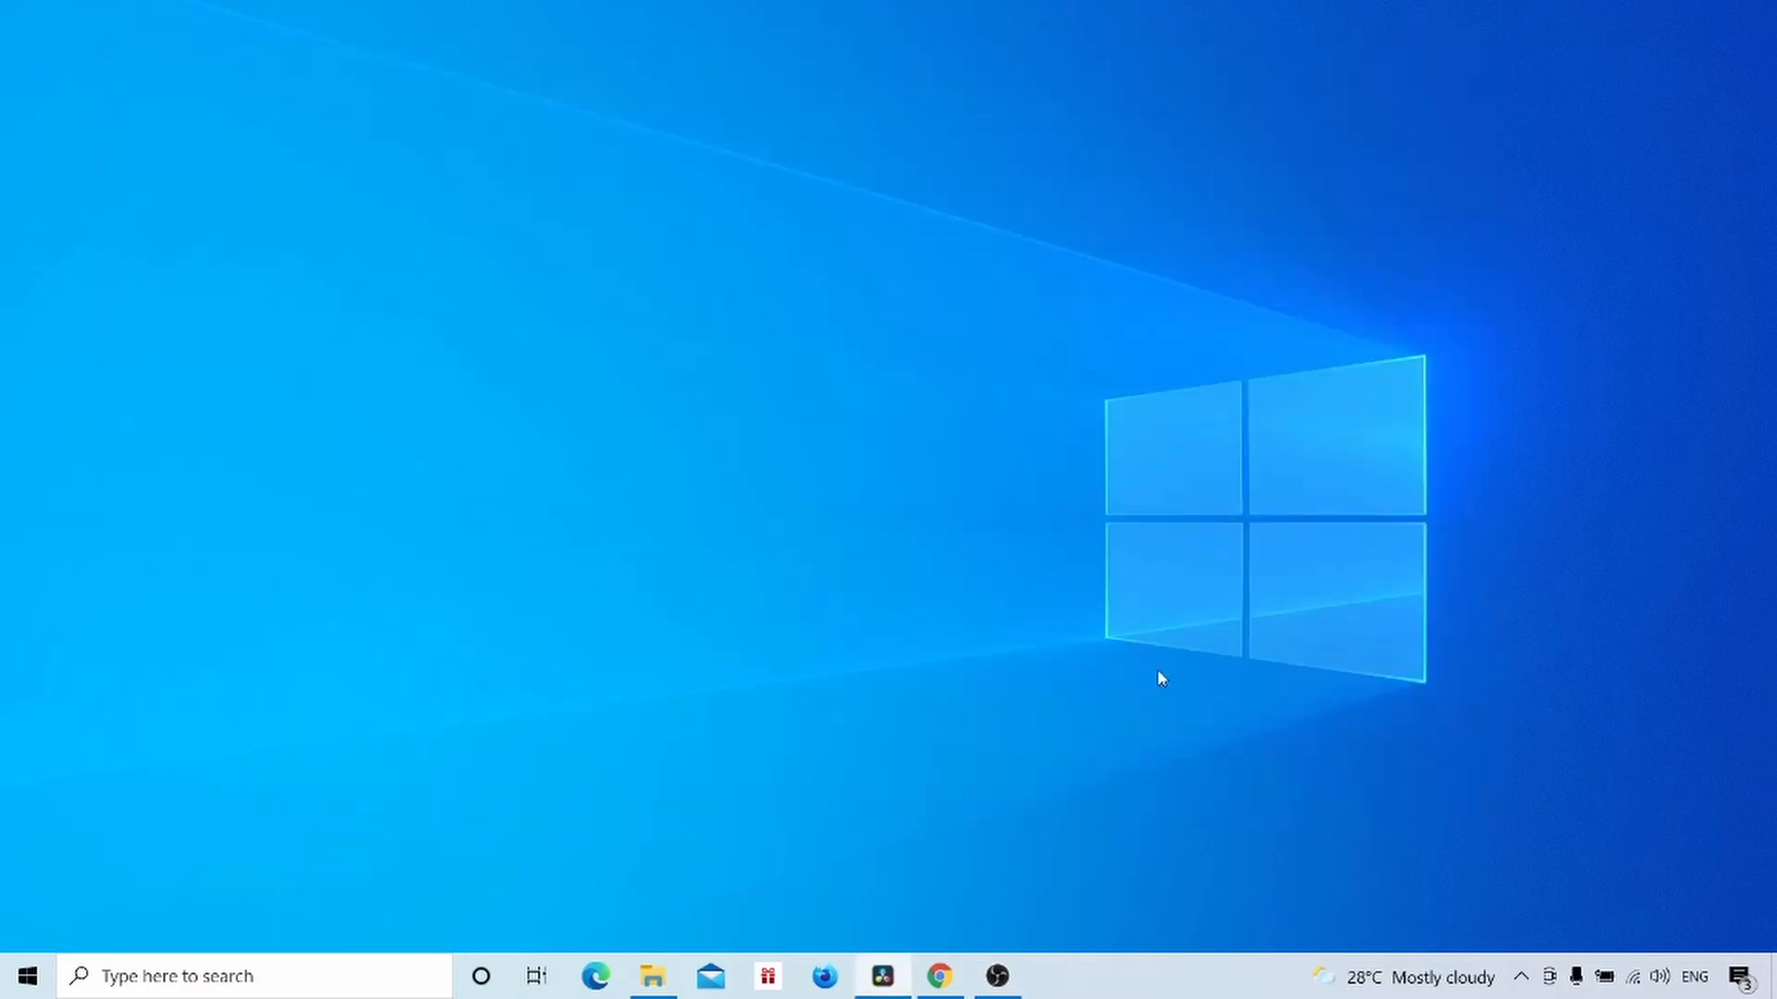